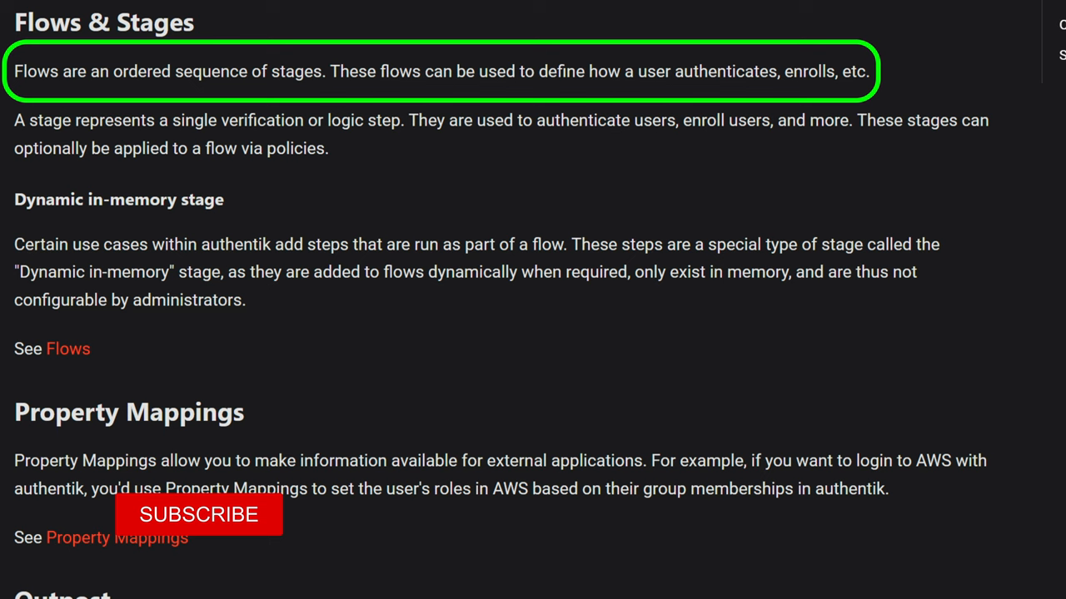
# Step: After reading the authentik Flows & Stages docs, start a new Eraser document titled 'Flo…'
pyautogui.click(198, 514)
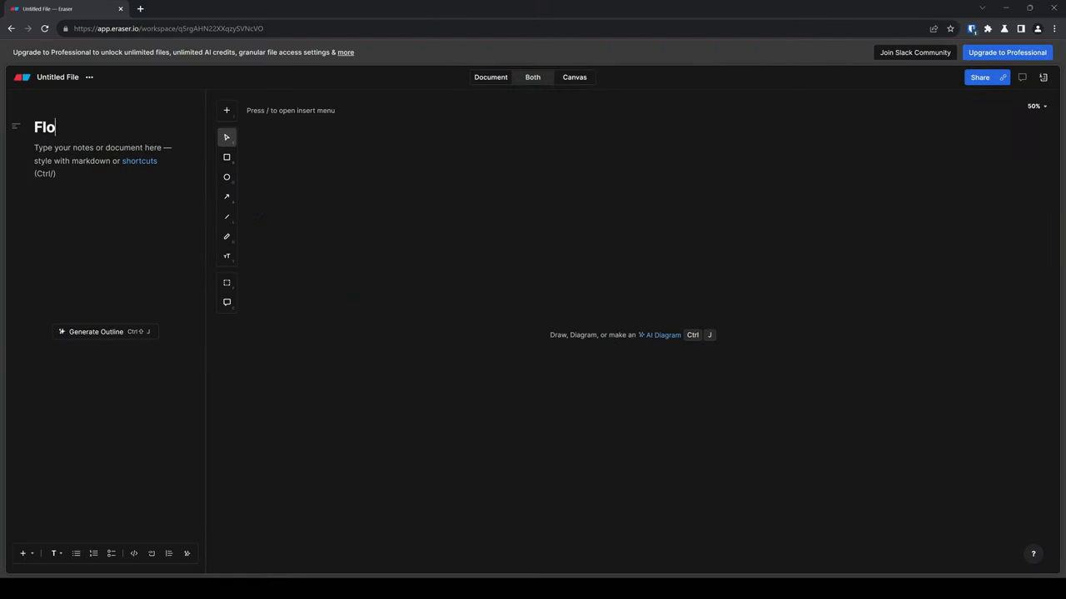
# Step: Title the document 'Flows and Stages' and add dash bullets ending 'access granted/next action proceeds'
pyautogui.write('ws and Stage')
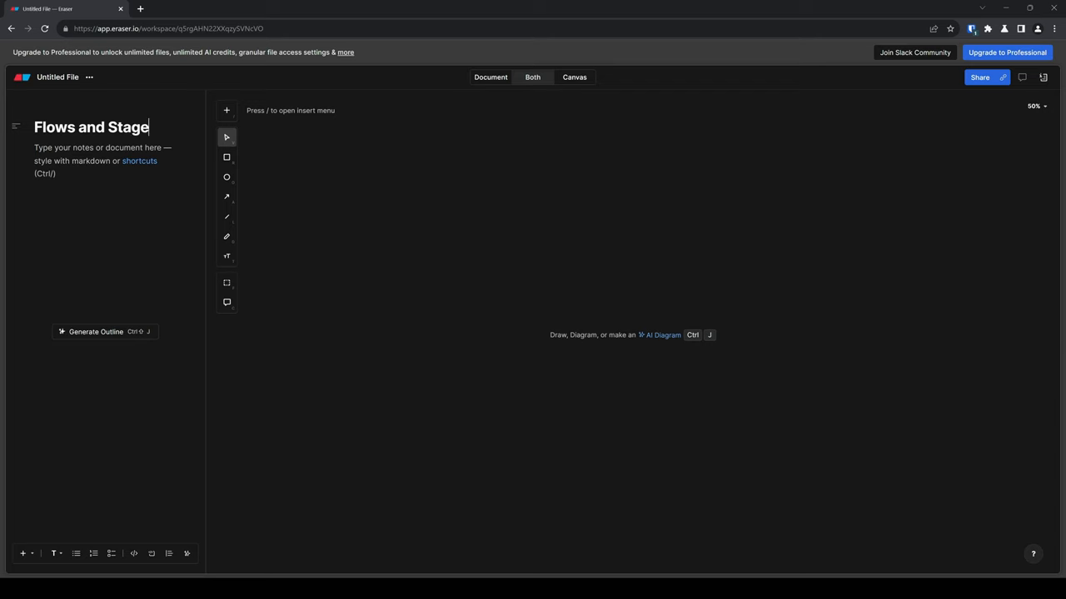
pyautogui.write('flow composition')
pyautogui.write('-goal')
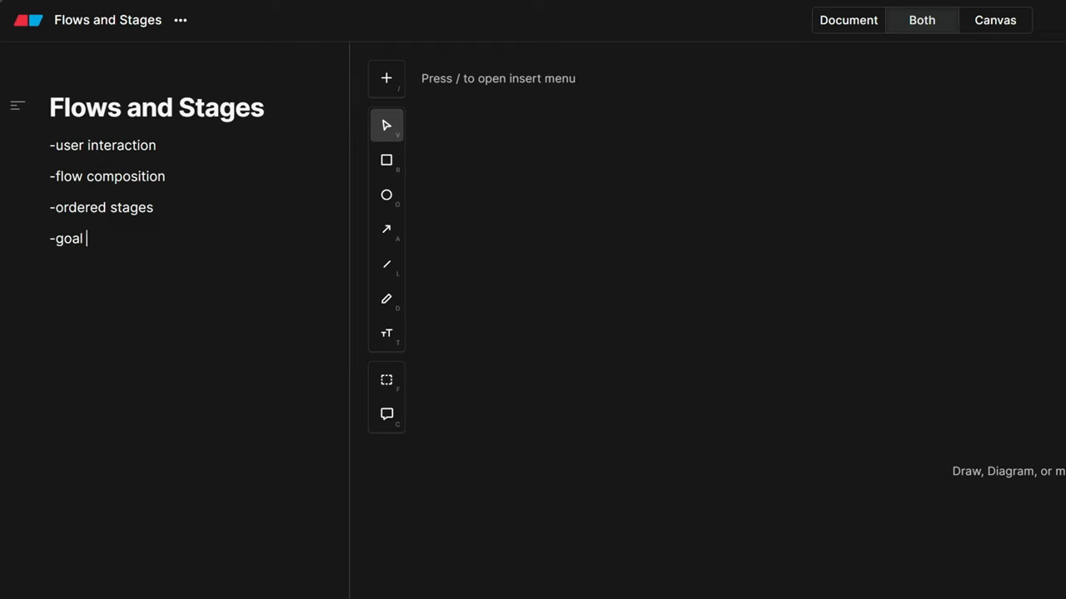
pyautogui.write('of flow achieved')
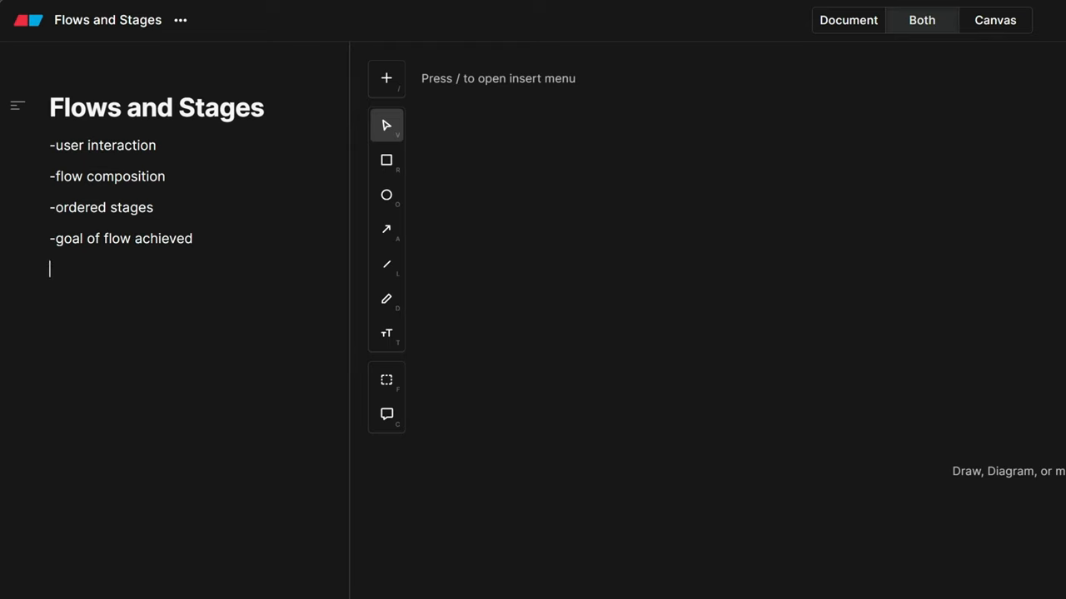
pyautogui.write('-access granted/next action proceeds')
pyautogui.write('users')
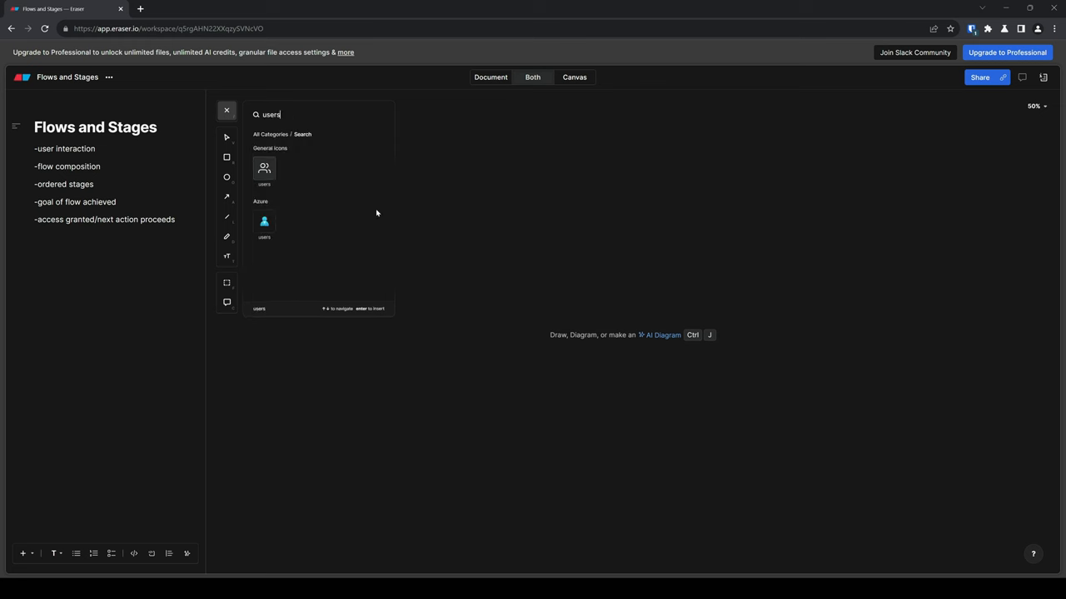
# Step: Place a users icon, an AUTHENTIK frame, and caption 'Authentication Flow = Goal is to be authenticated'
pyautogui.click(264, 169)
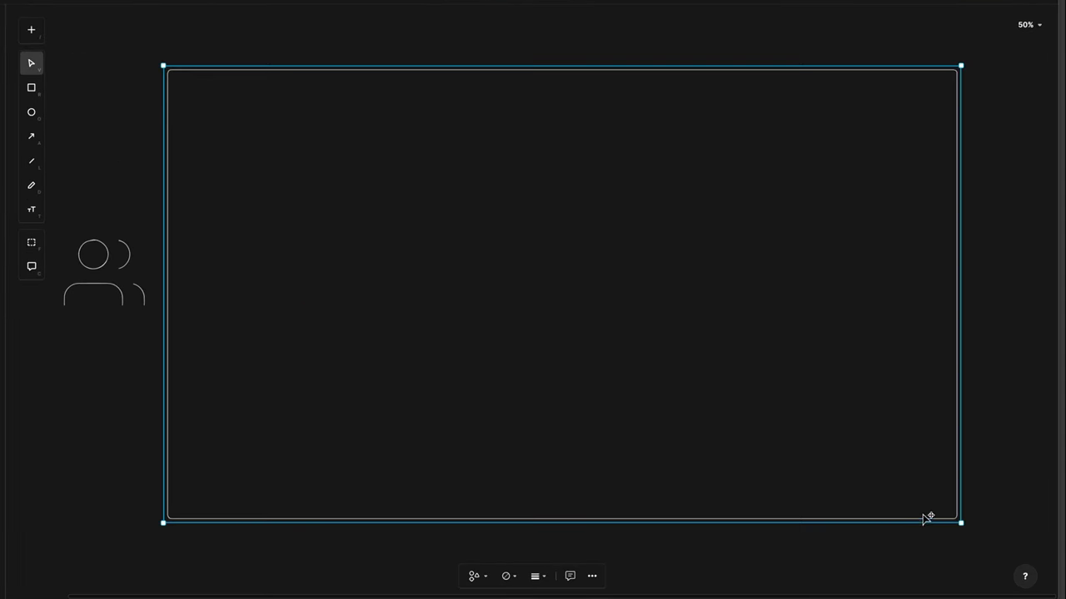
pyautogui.moveTo(497, 100)
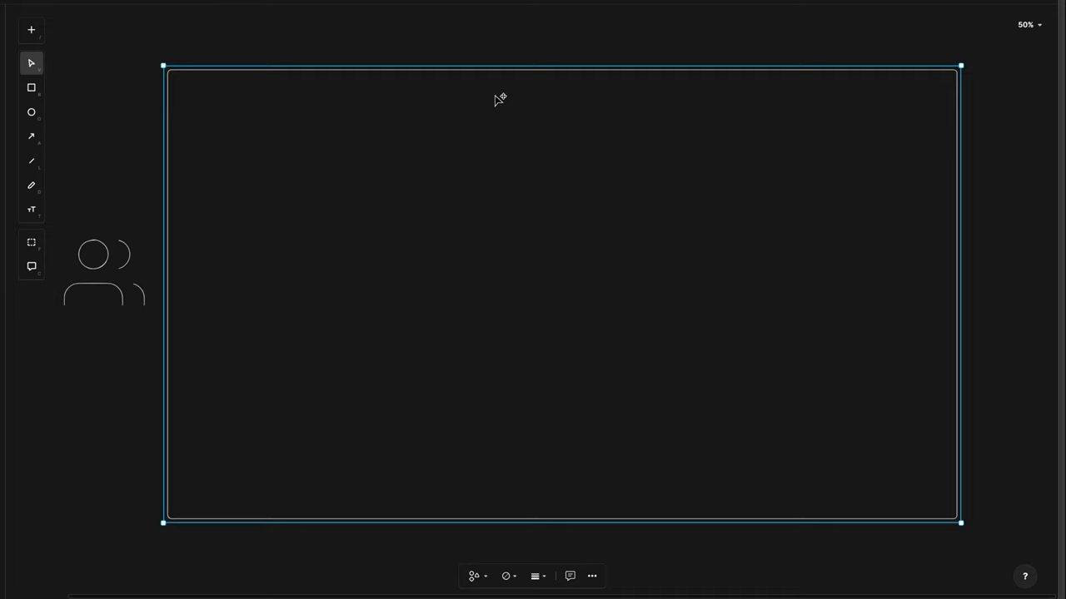
pyautogui.write('AUTHE')
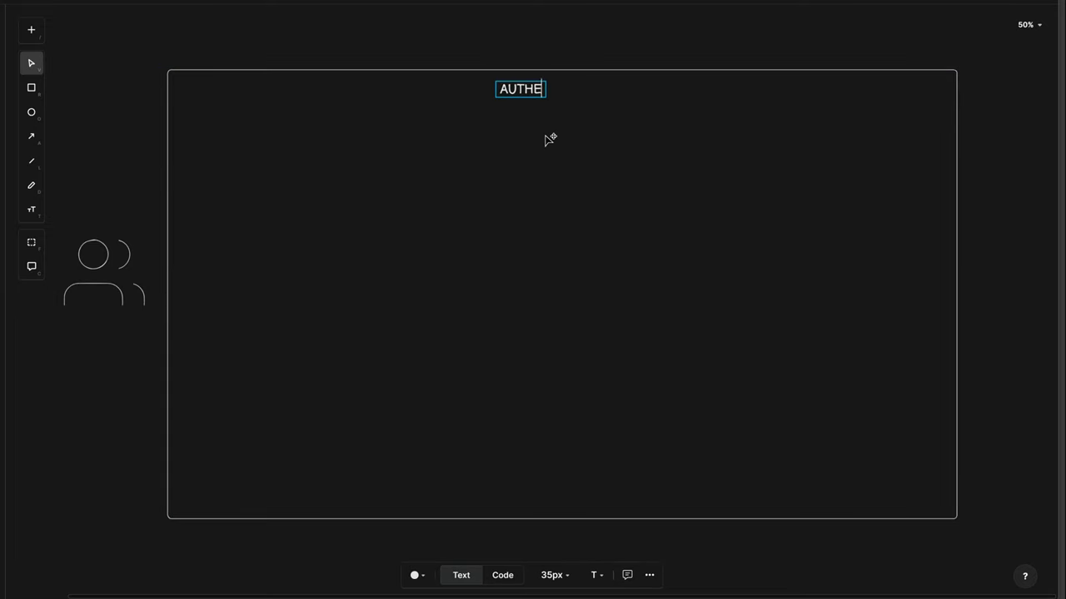
pyautogui.write('NTIK')
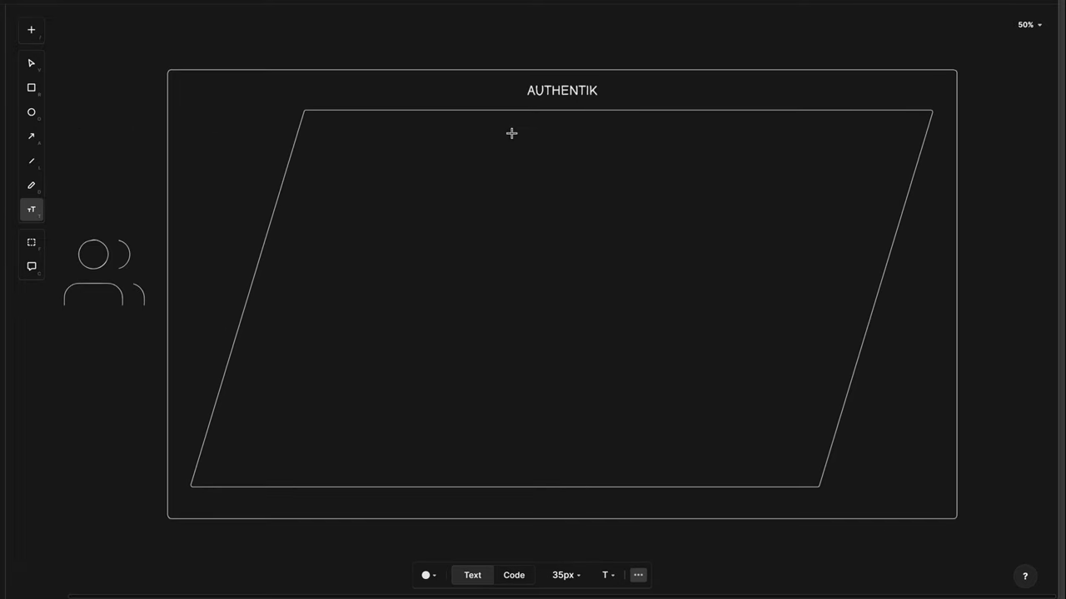
pyautogui.click(511, 134)
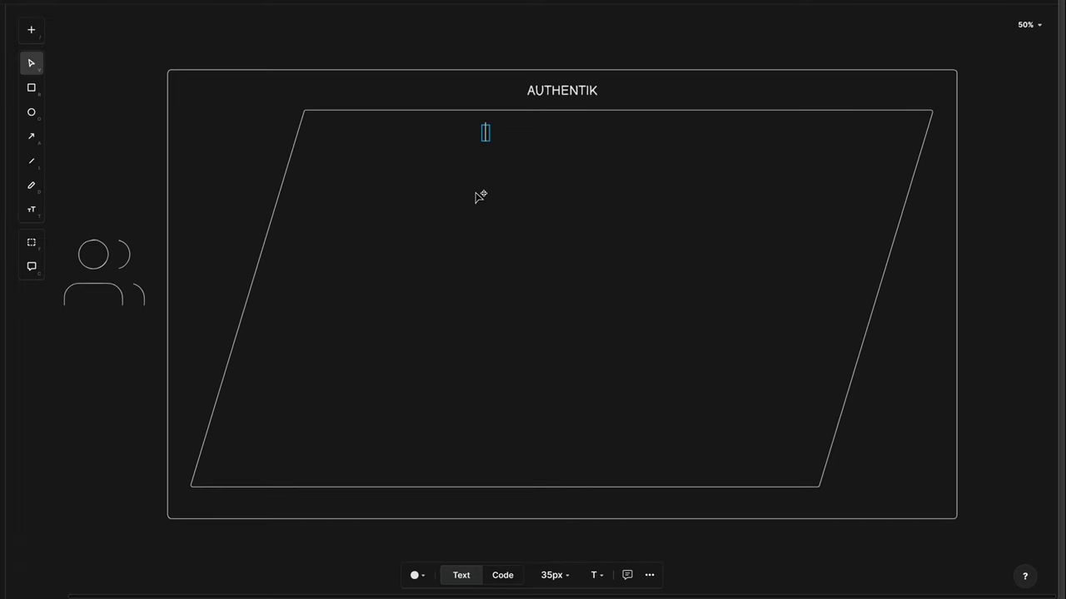
pyautogui.write('Authentication Flow = Goal is to be authenticated')
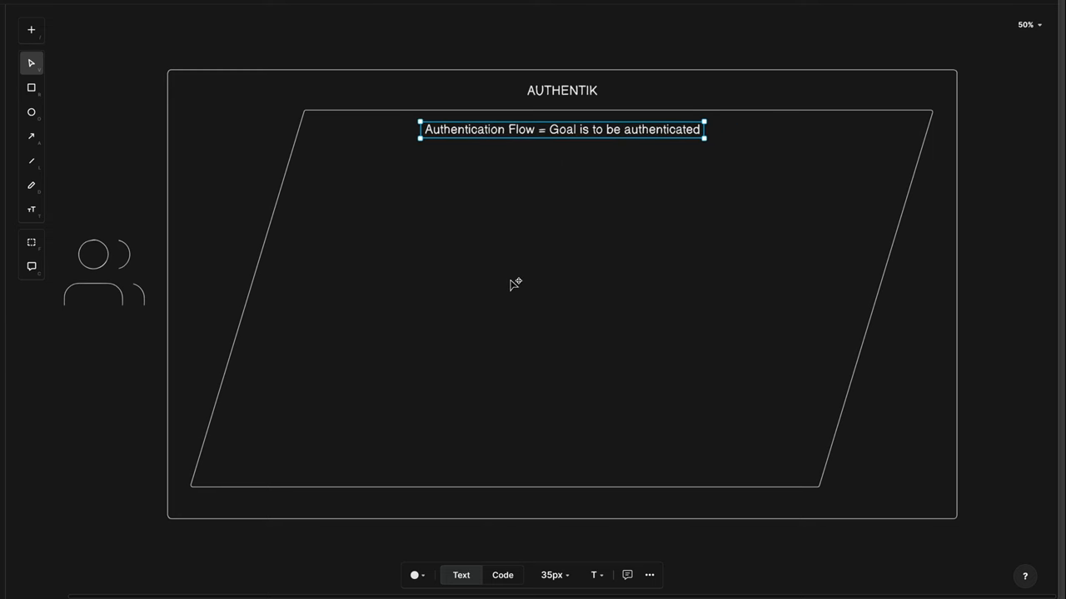
pyautogui.moveTo(500, 295)
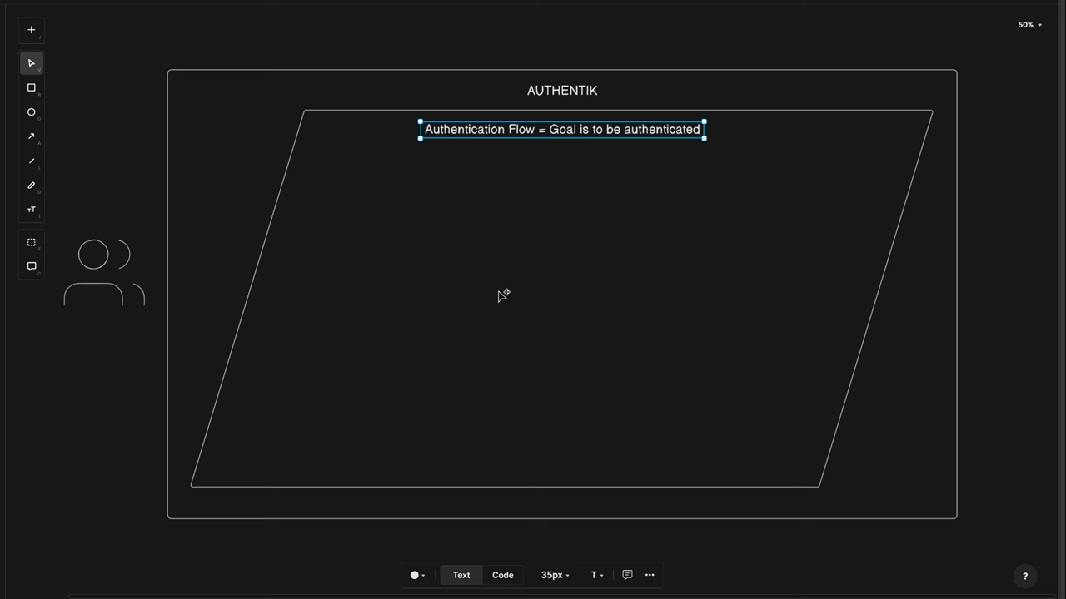
# Step: Add linked stage boxes Identification Stage #10, Password Stage #20 and Login Stage #30
pyautogui.click(289, 200)
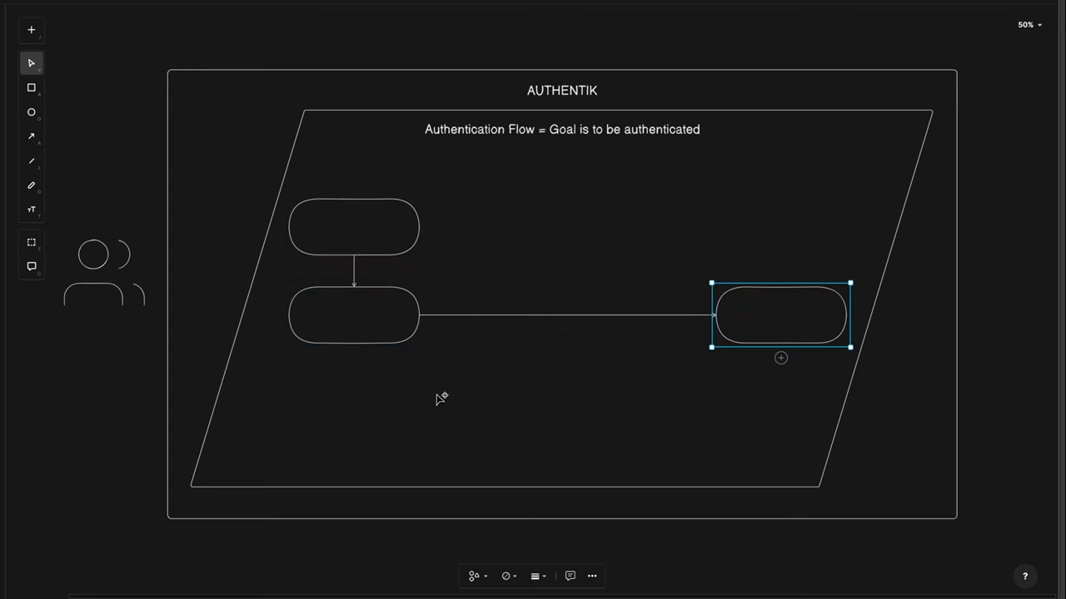
pyautogui.write('Identification Stage')
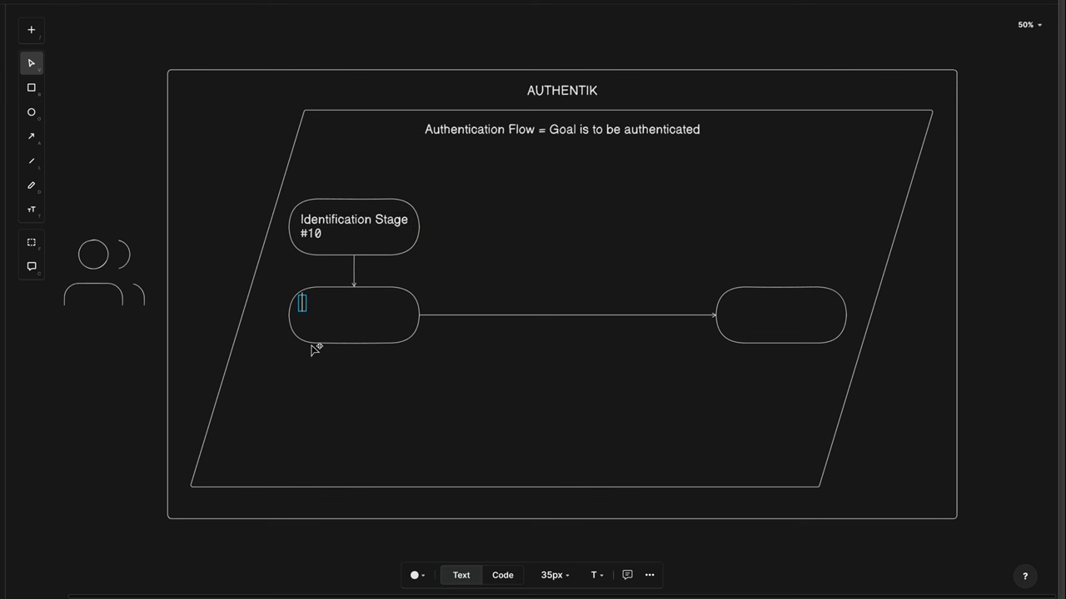
pyautogui.write('Password Stage')
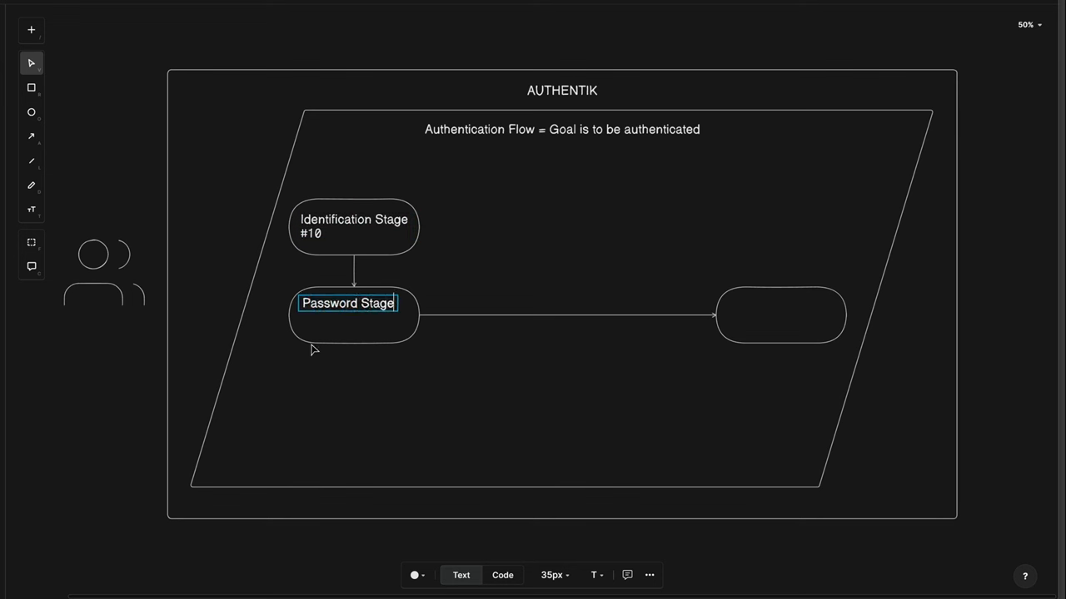
pyautogui.write('#20')
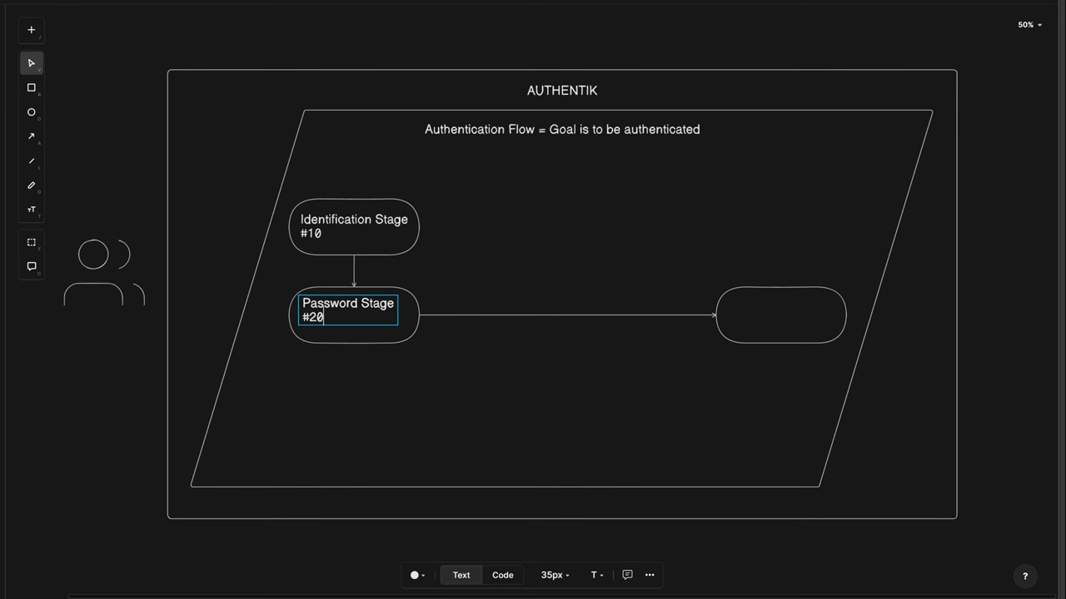
pyautogui.click(354, 314)
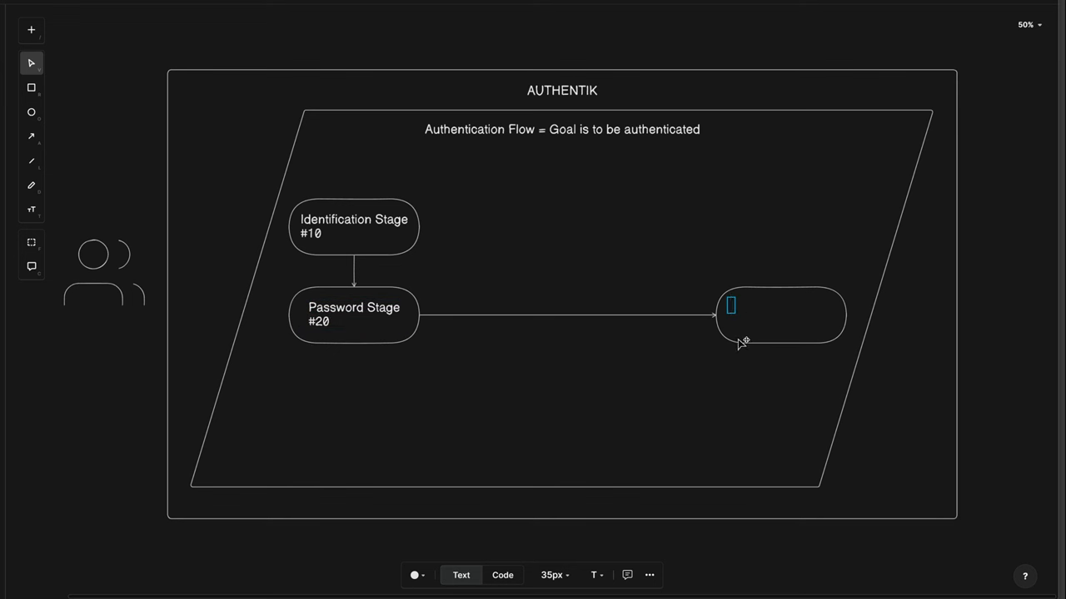
pyautogui.write('Login Stage')
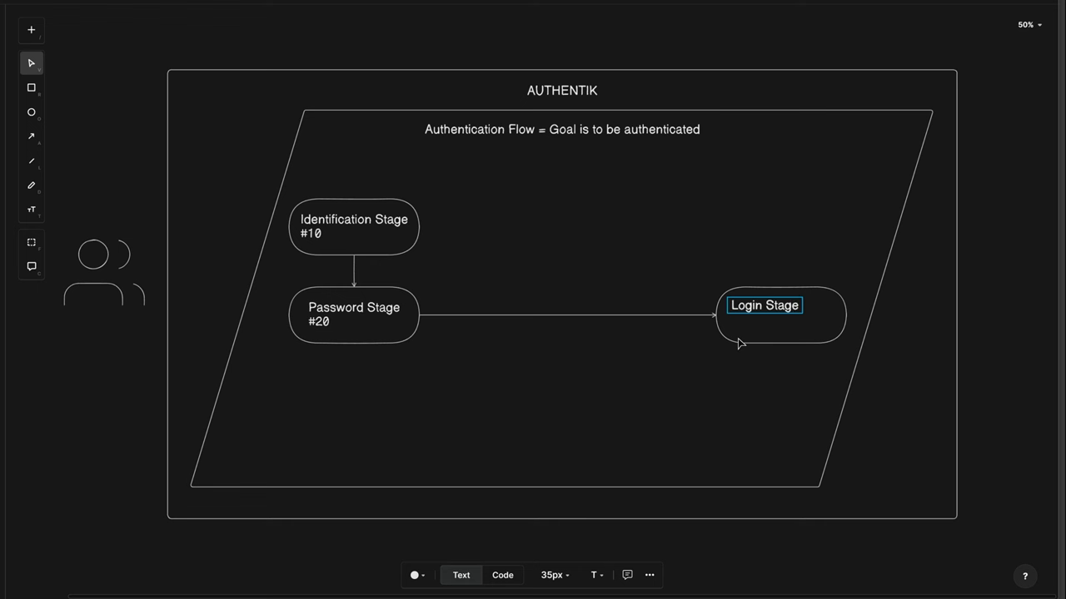
pyautogui.write('#30')
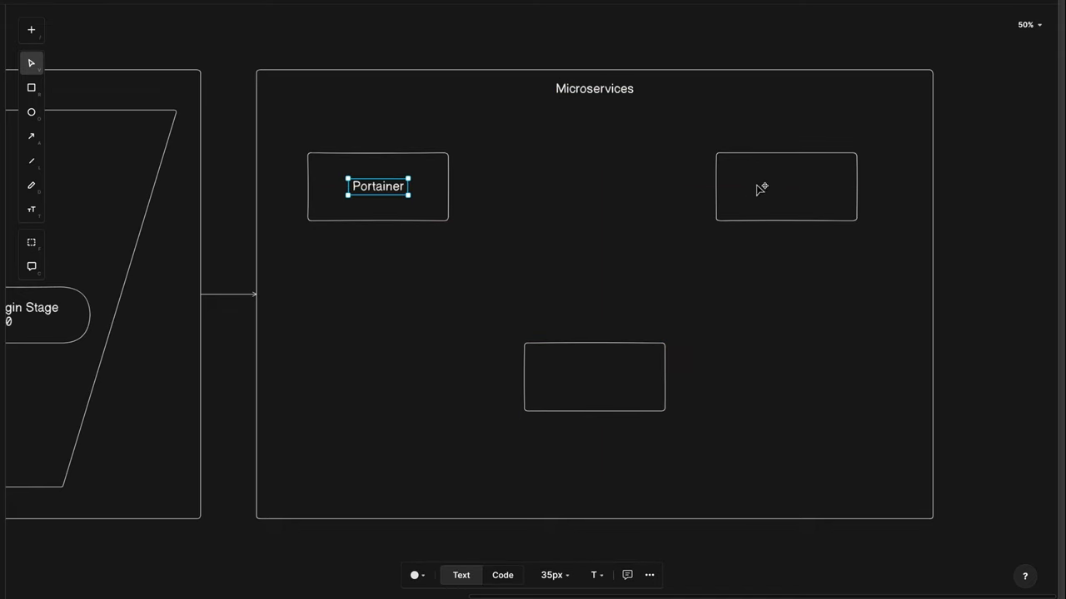
# Step: Label one of the Microservices service boxes 'Speedtest'
pyautogui.write('Speedtest')
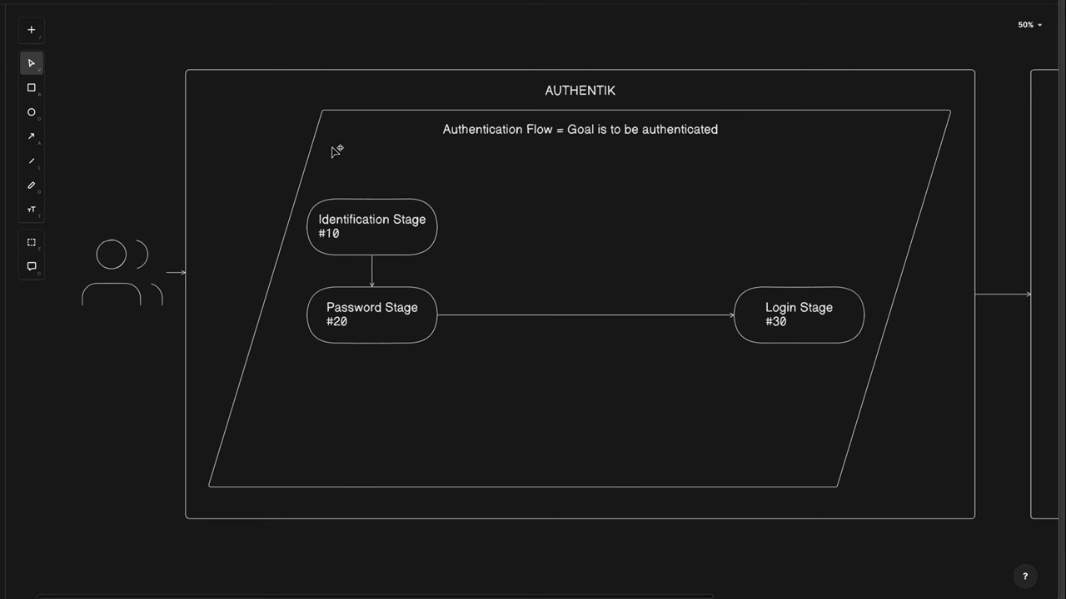
pyautogui.moveTo(304, 144)
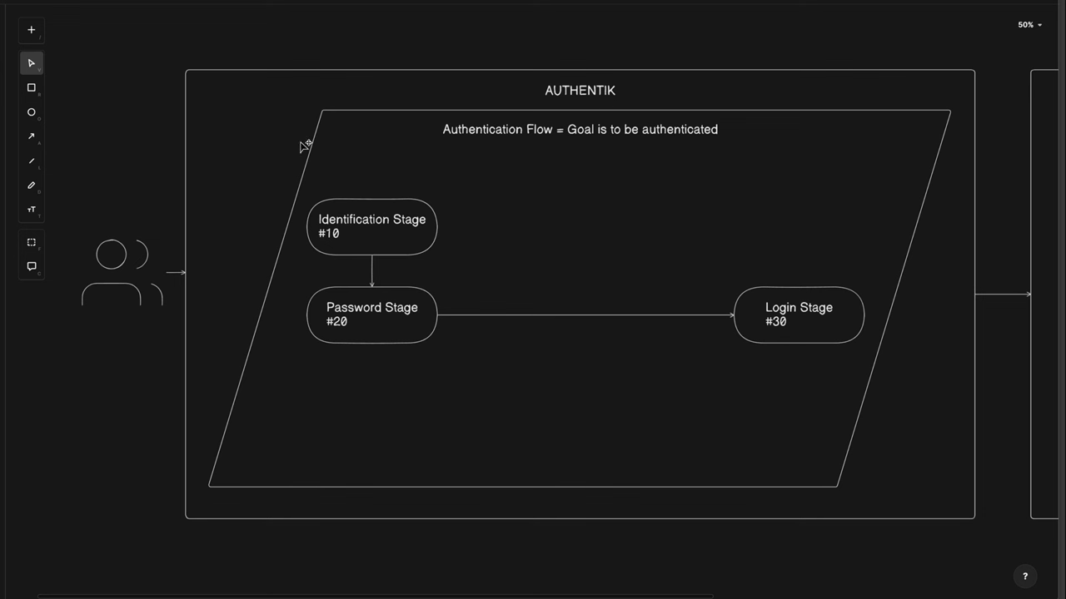
pyautogui.moveTo(324, 225)
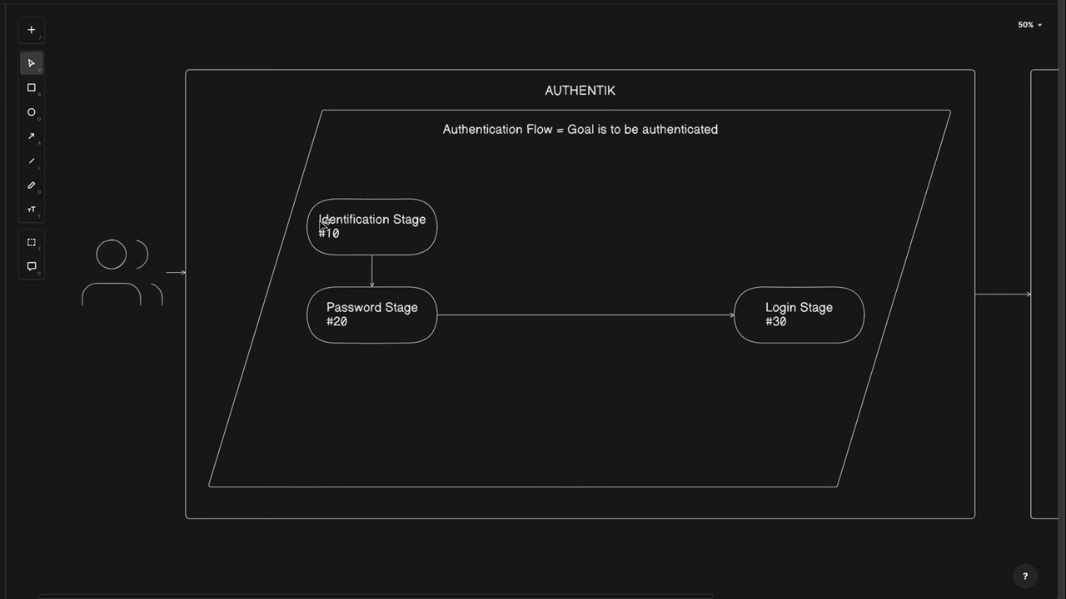
pyautogui.moveTo(337, 243)
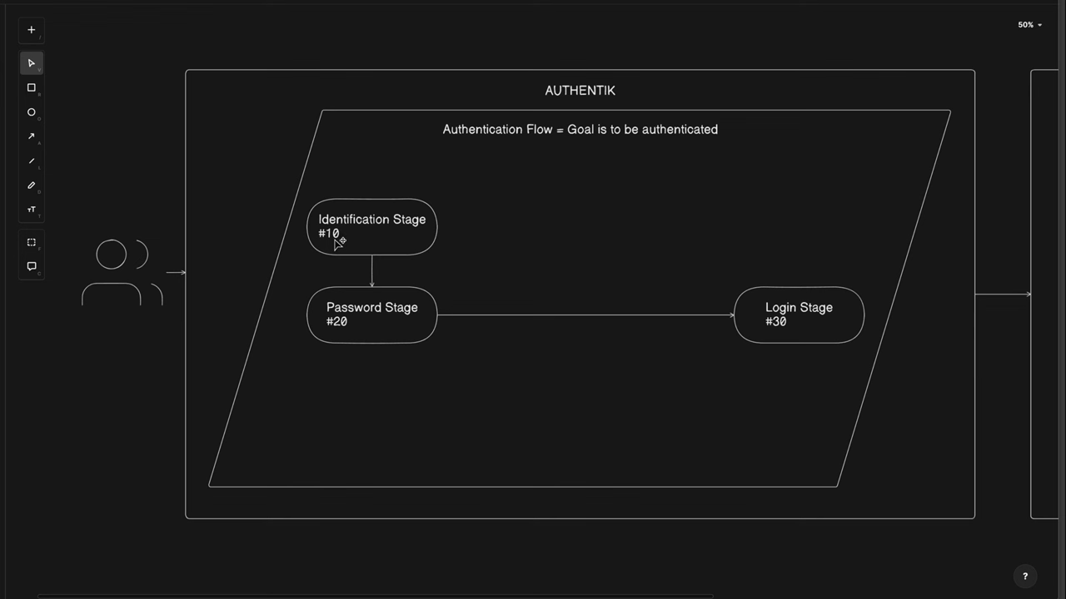
pyautogui.moveTo(395, 315)
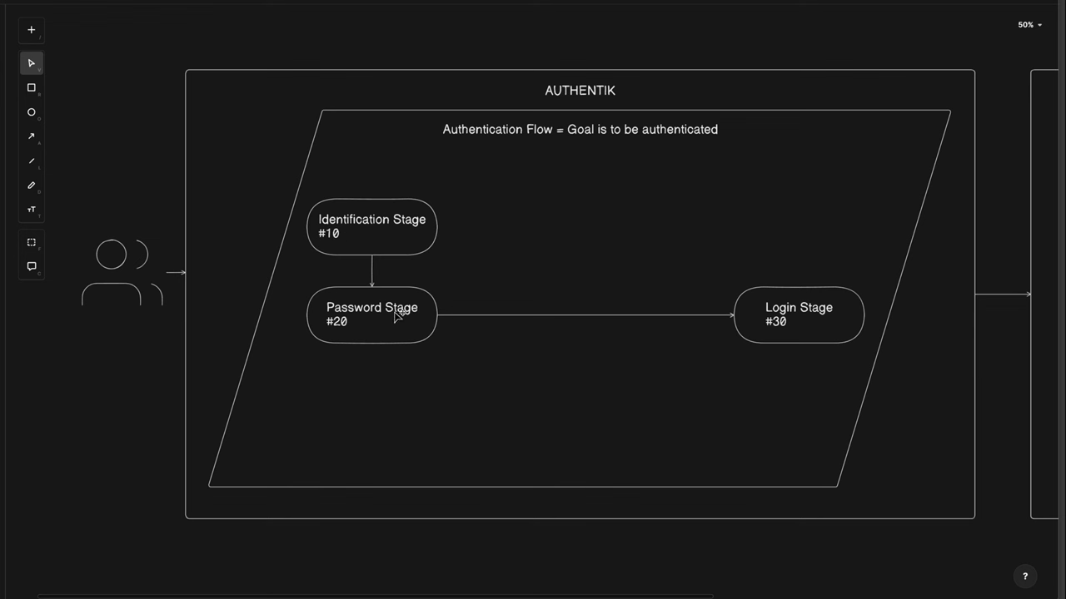
pyautogui.moveTo(338, 330)
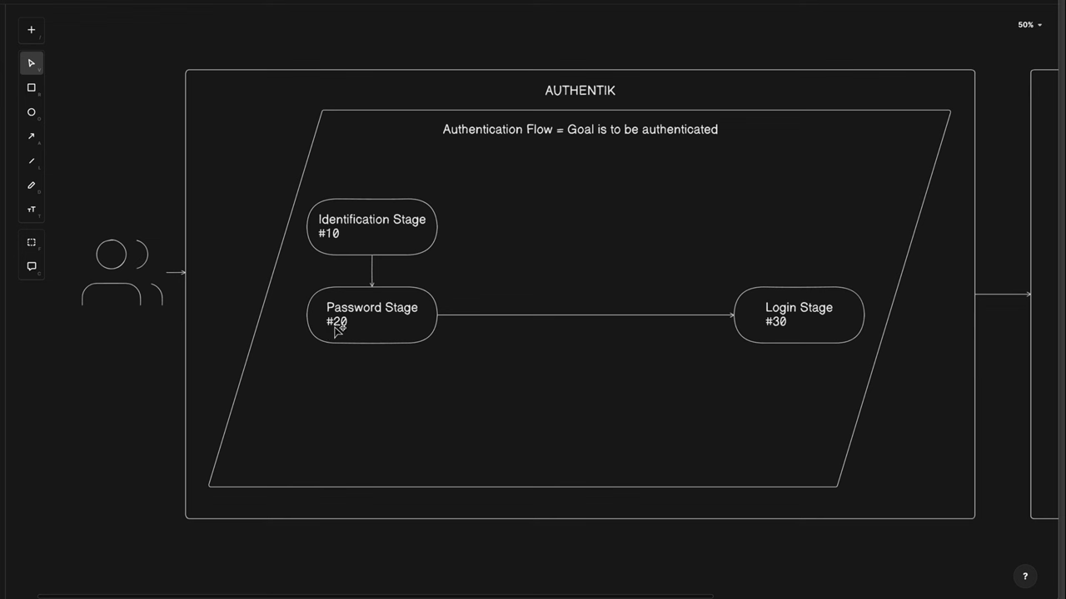
pyautogui.moveTo(348, 331)
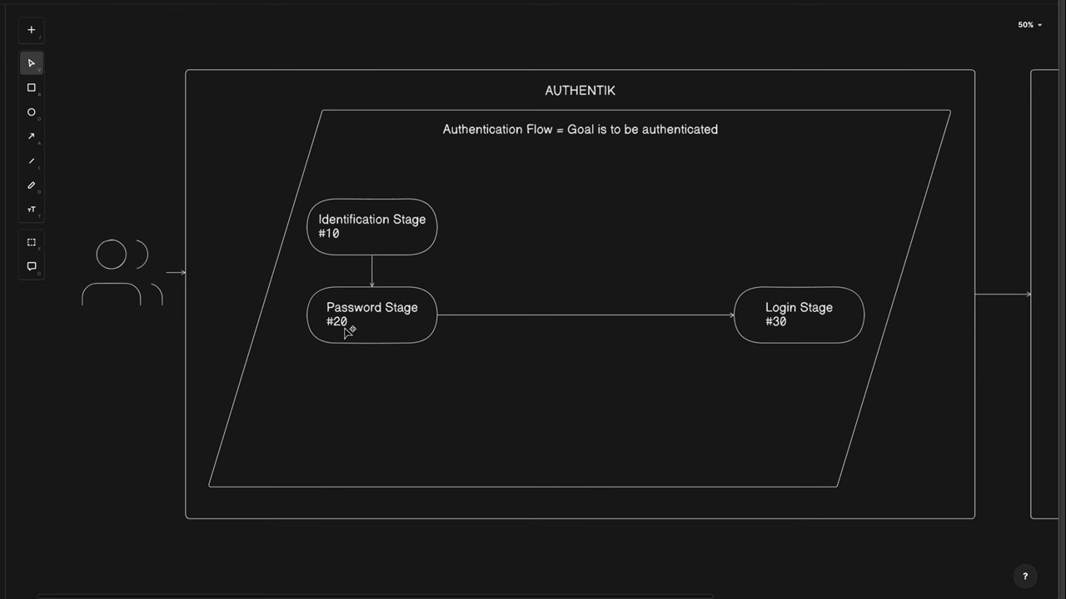
pyautogui.moveTo(786, 317)
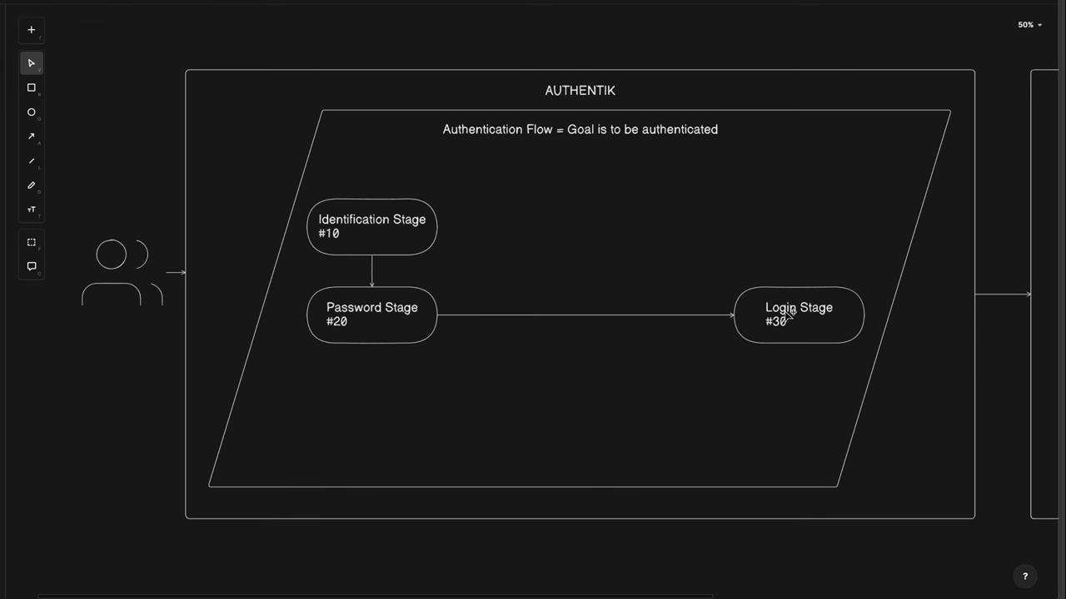
pyautogui.moveTo(787, 333)
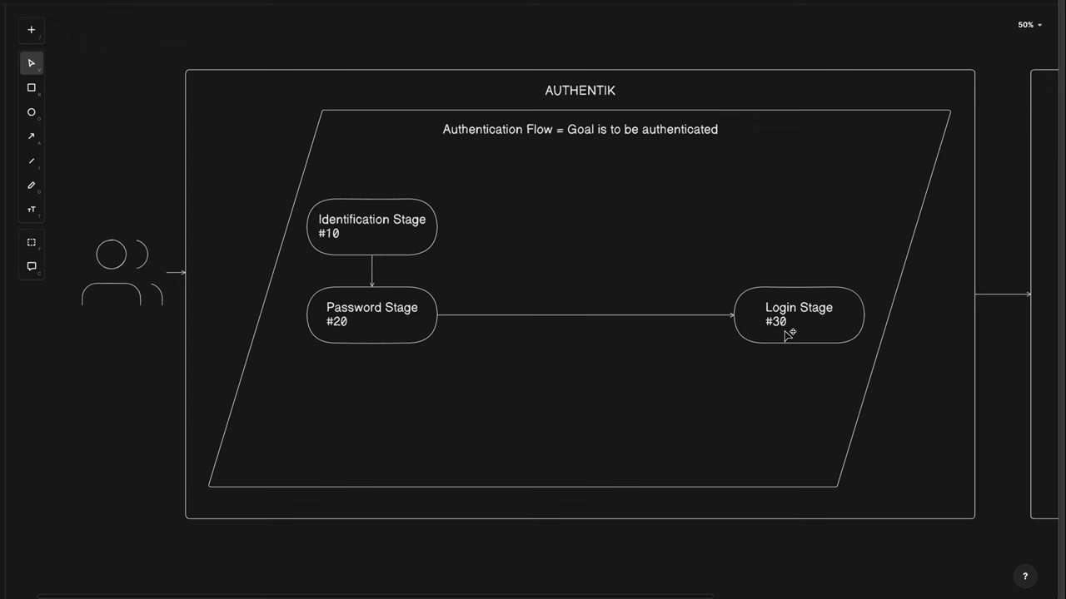
pyautogui.moveTo(773, 332)
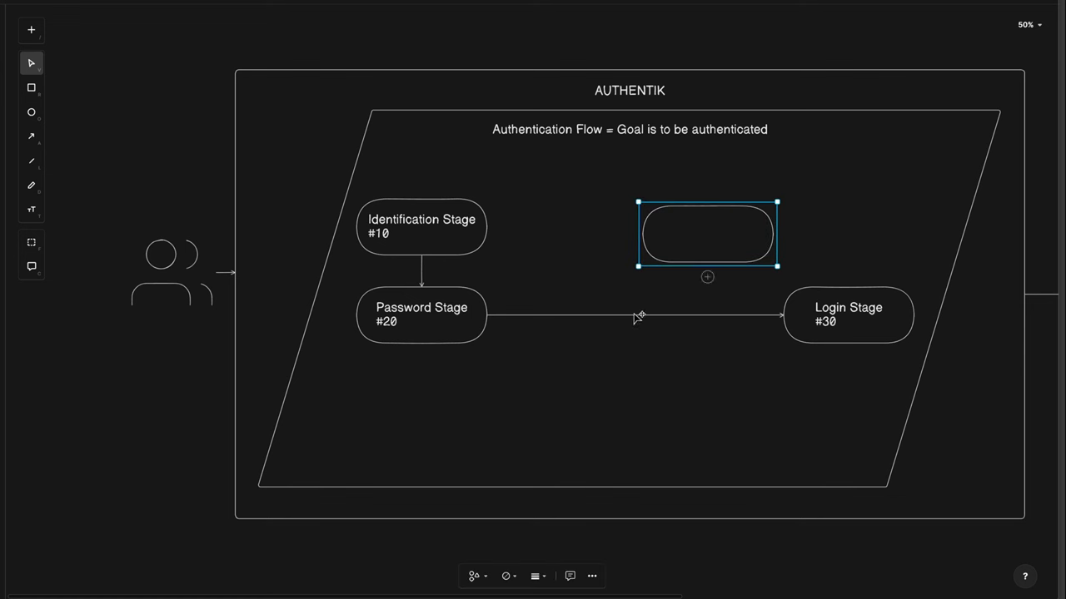
# Step: Write 'Multi-Factor-Auth' with '#25' on a second line inside the new pill shape
pyautogui.doubleClick(707, 234)
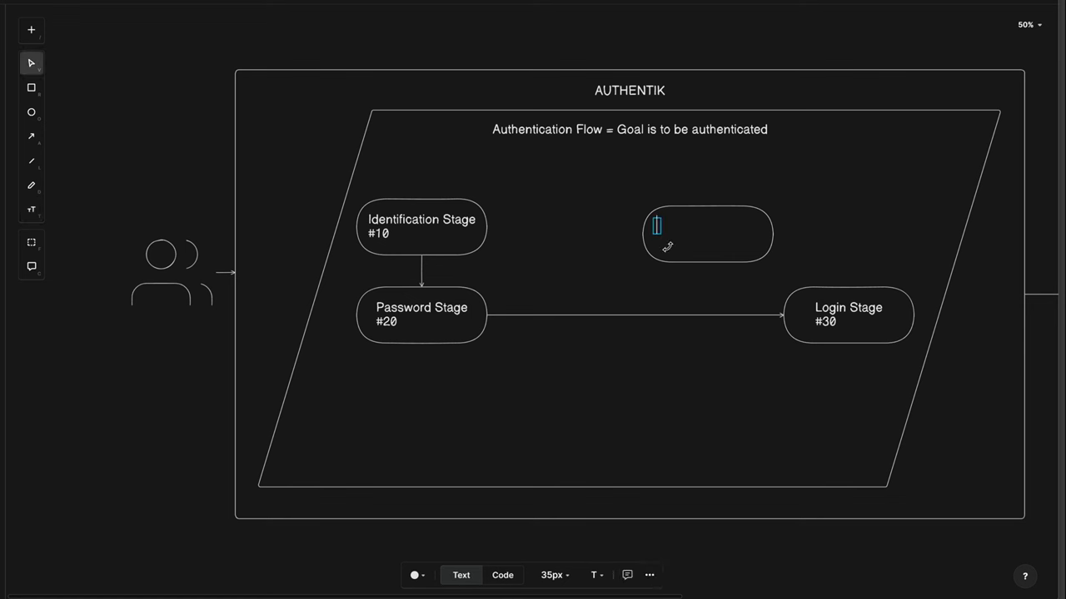
pyautogui.write('Multi-')
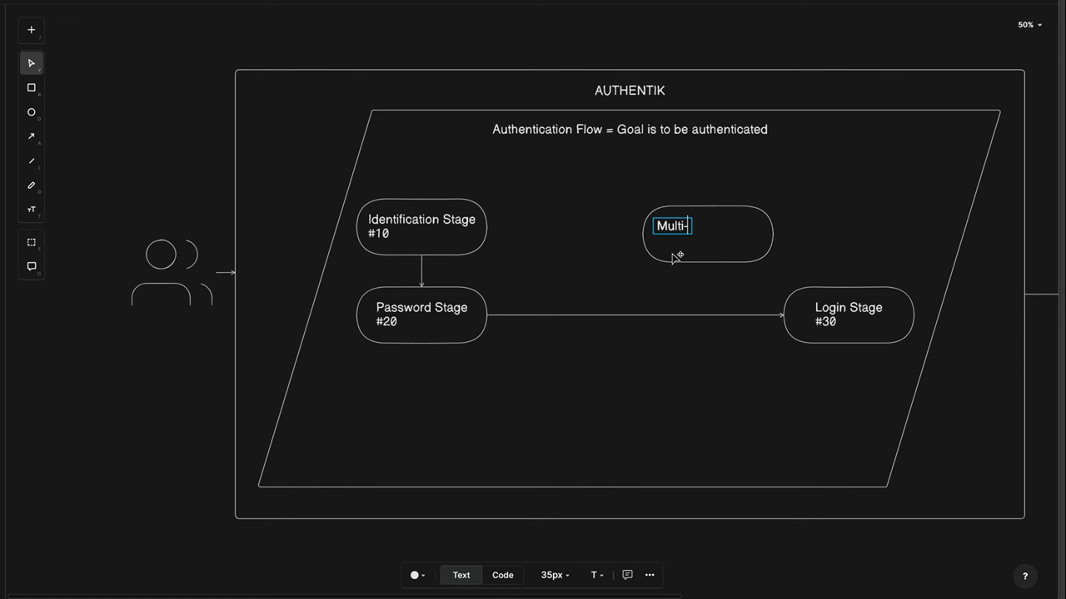
pyautogui.write('Factor-Auth')
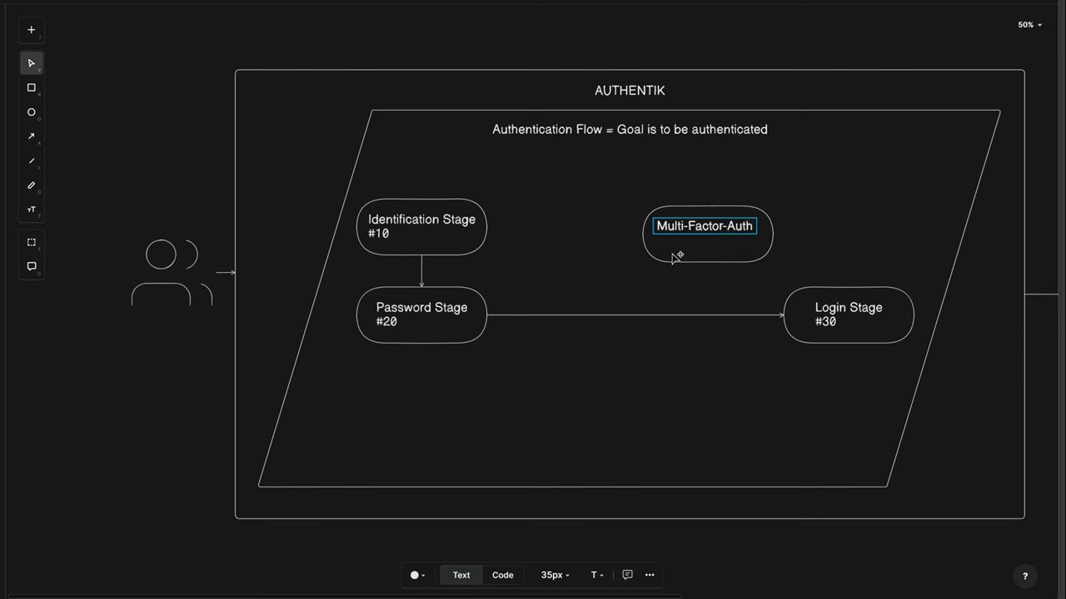
pyautogui.write('#25')
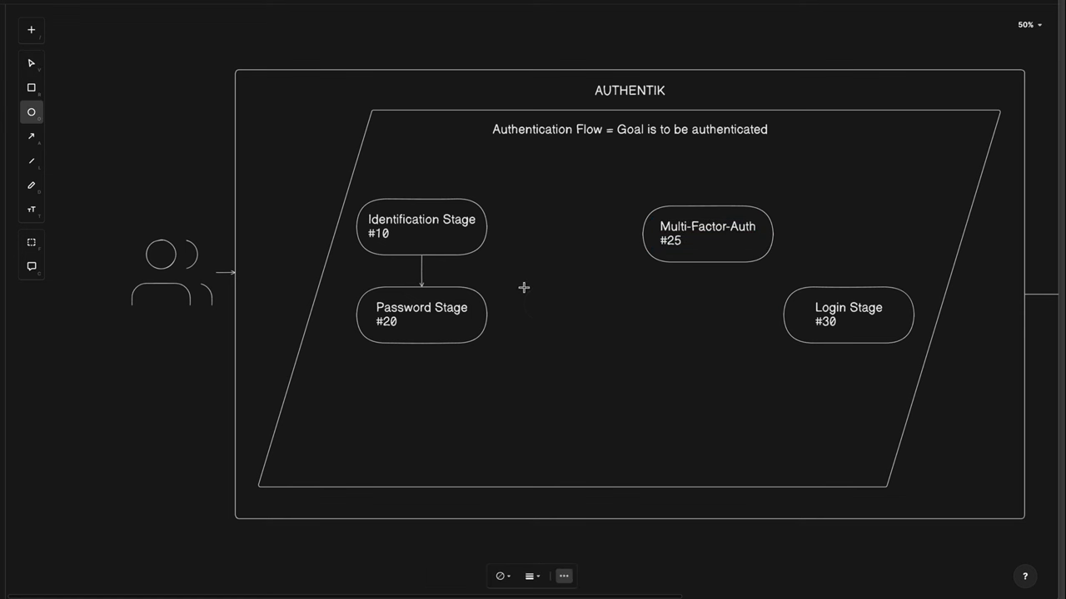
# Step: Add an 'IP-Match Policy' circle after Password Stage with YES/NO branch labels
pyautogui.moveTo(524, 284); pyautogui.dragTo(595, 346)
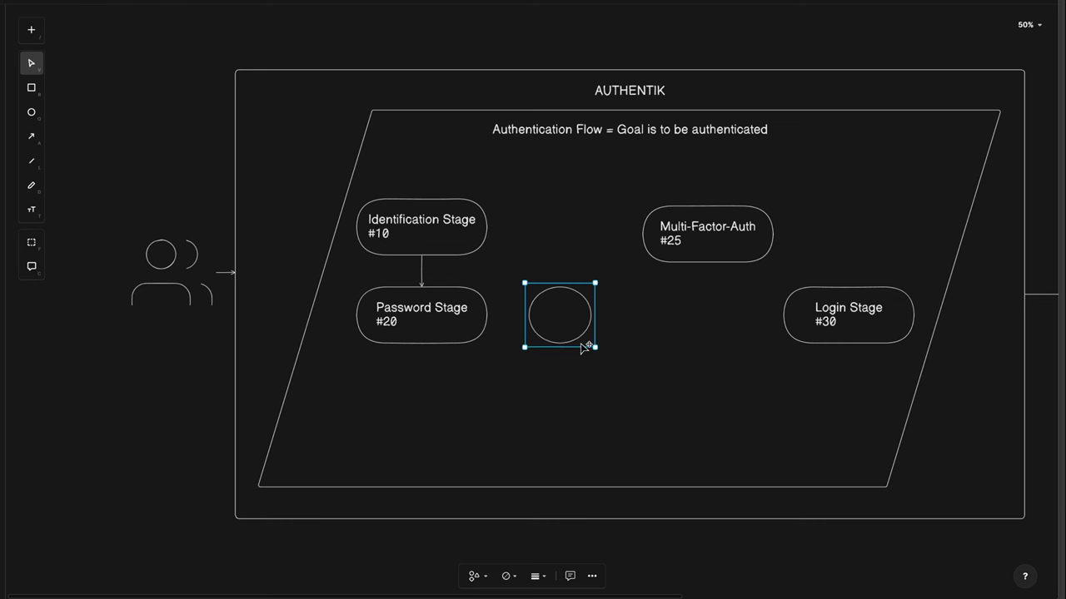
pyautogui.doubleClick(559, 318)
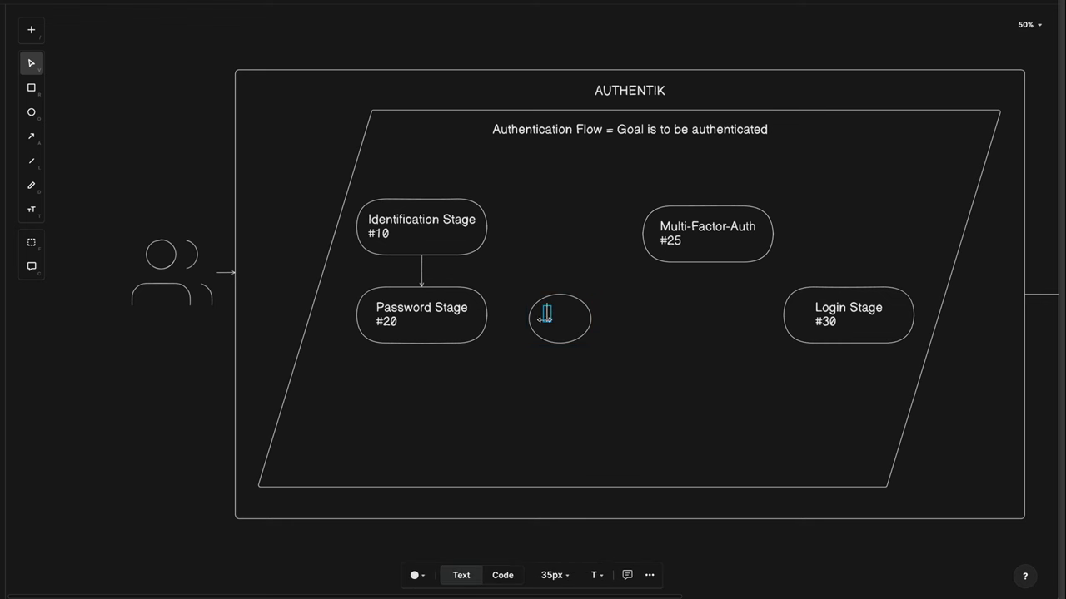
pyautogui.write('IP-Match Policy')
pyautogui.write('YES')
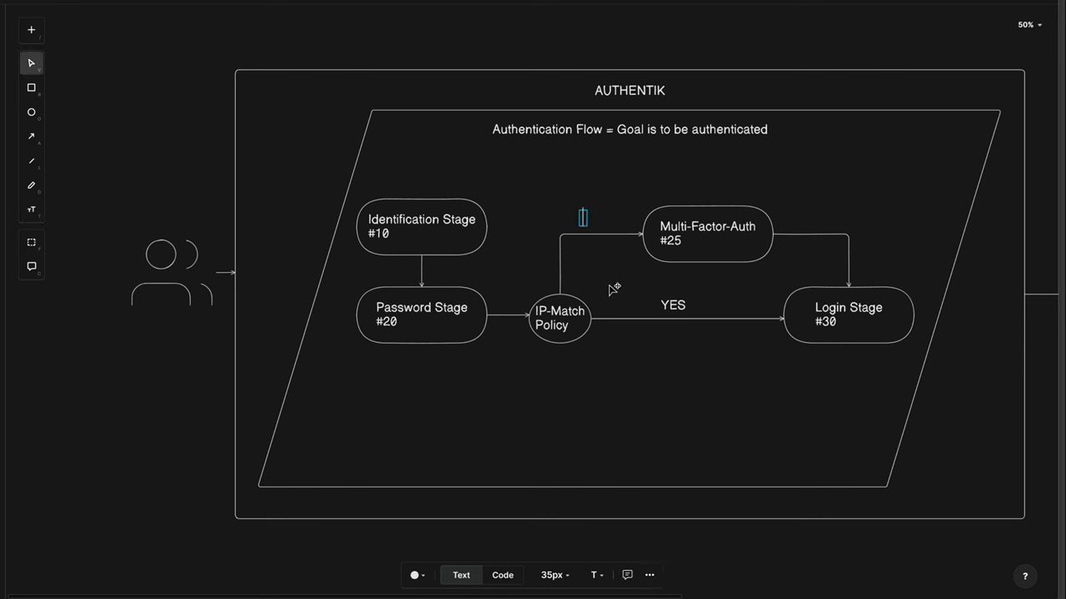
pyautogui.write('NO')
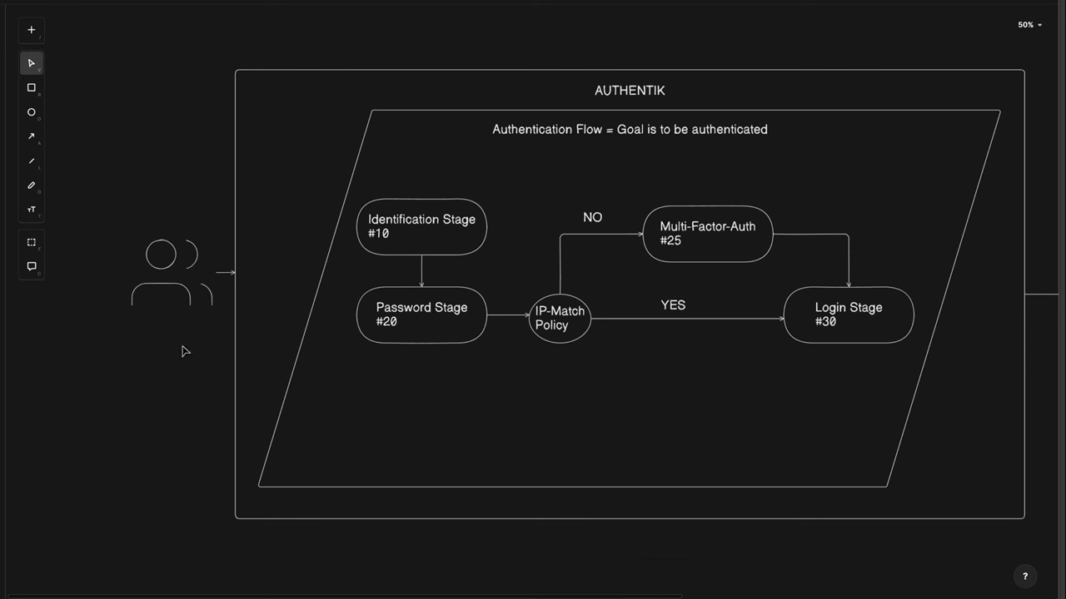
pyautogui.moveTo(668, 107)
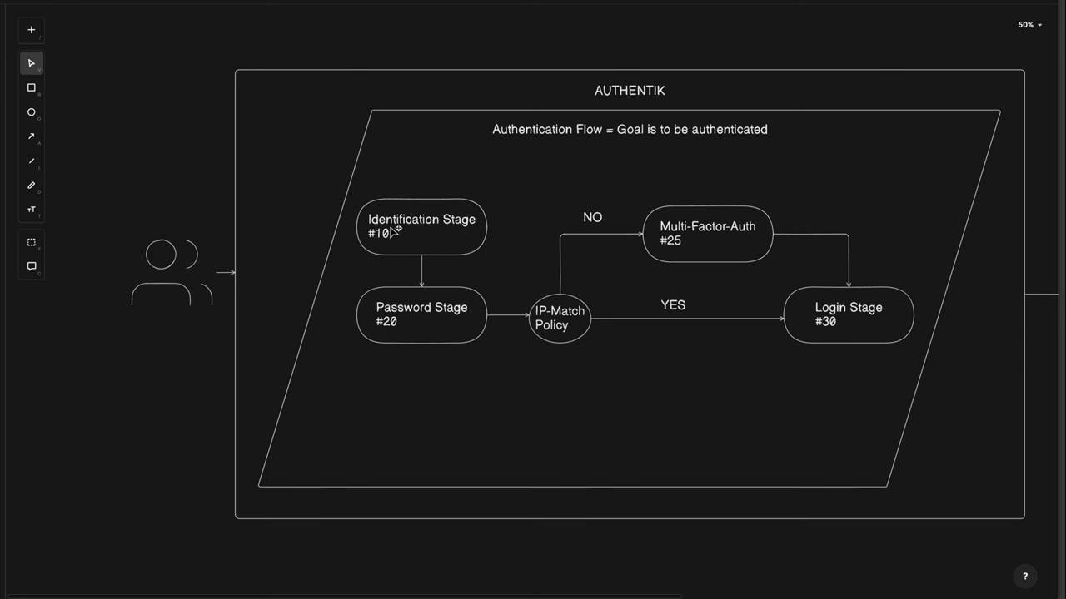
pyautogui.moveTo(420, 282)
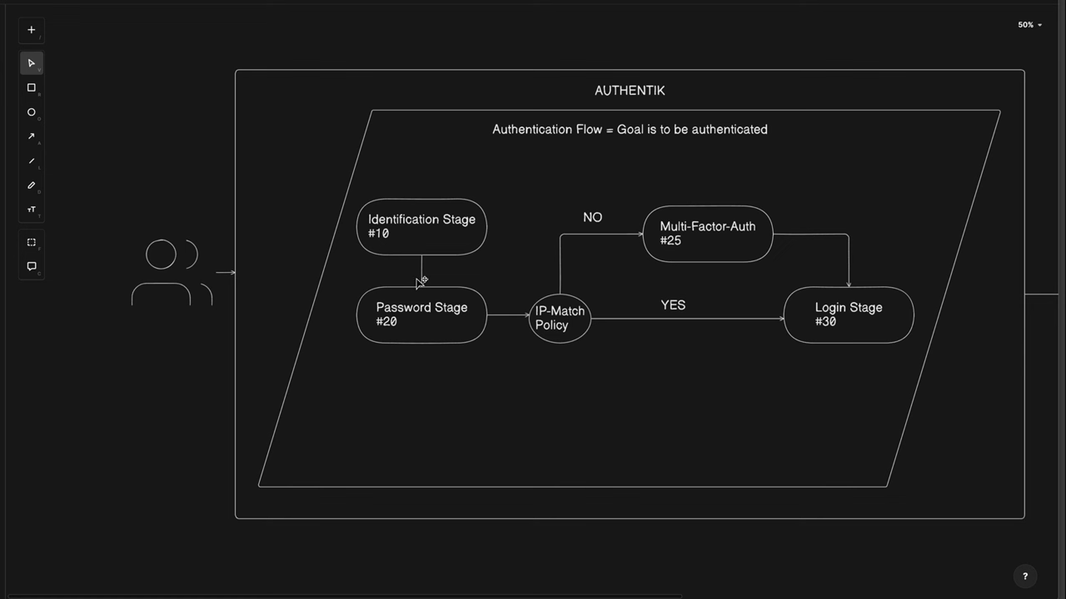
pyautogui.moveTo(455, 311)
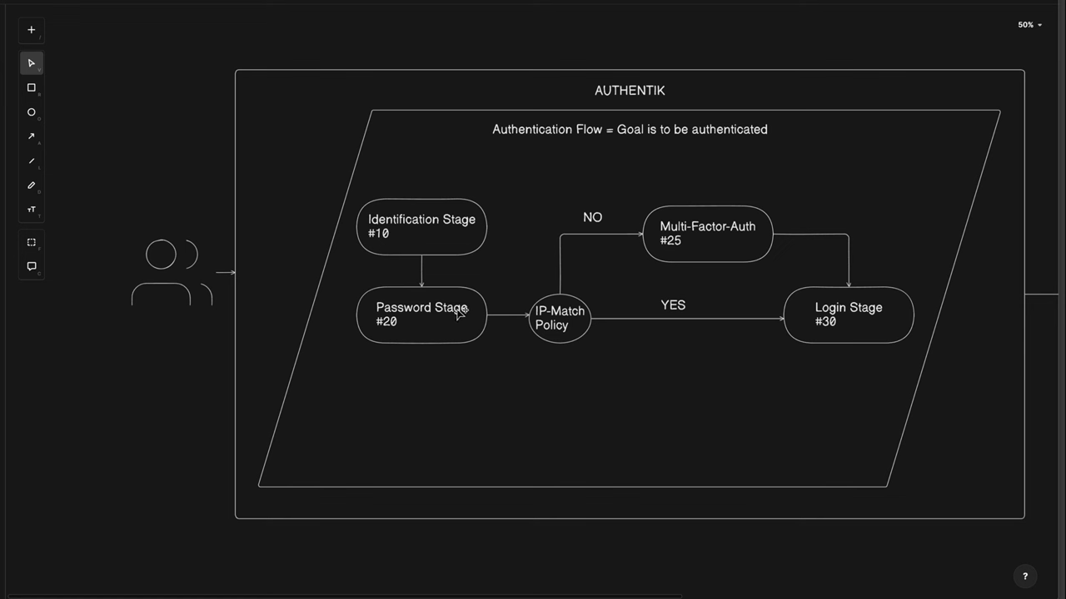
pyautogui.moveTo(398, 332)
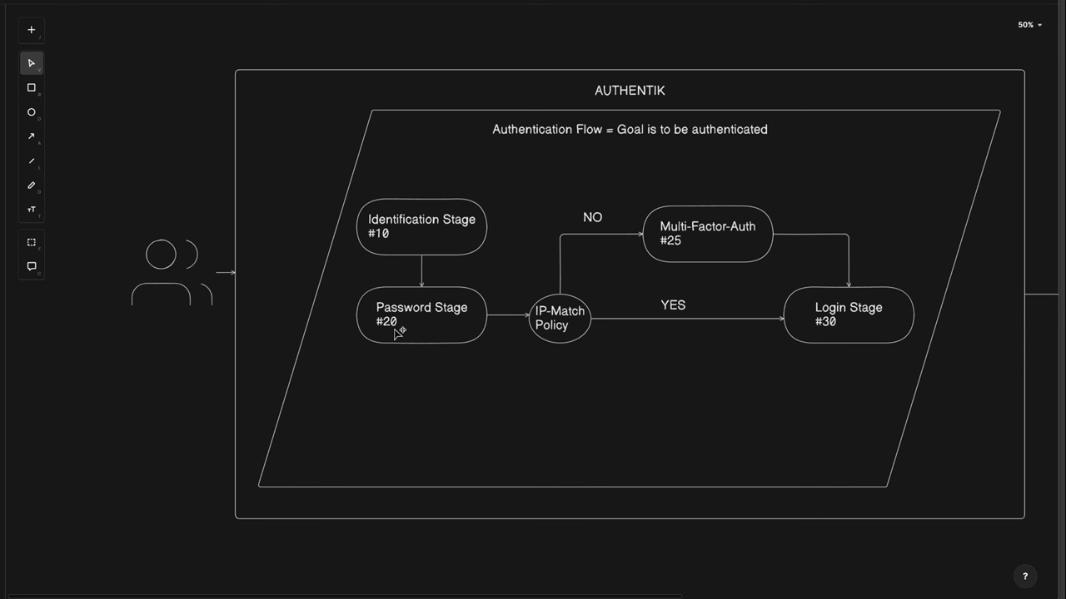
pyautogui.moveTo(541, 316)
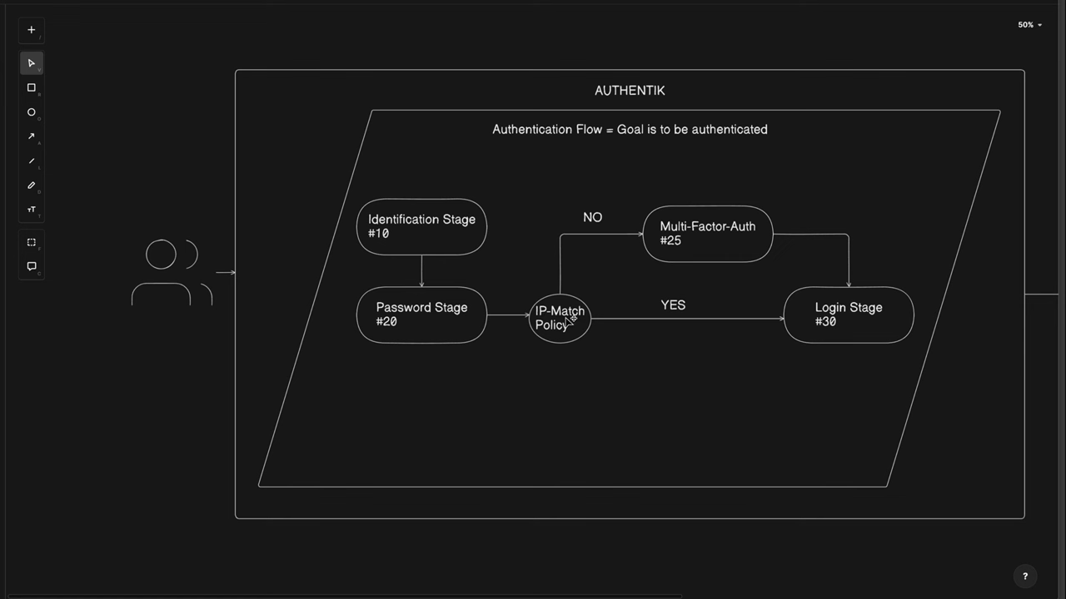
pyautogui.moveTo(645, 233)
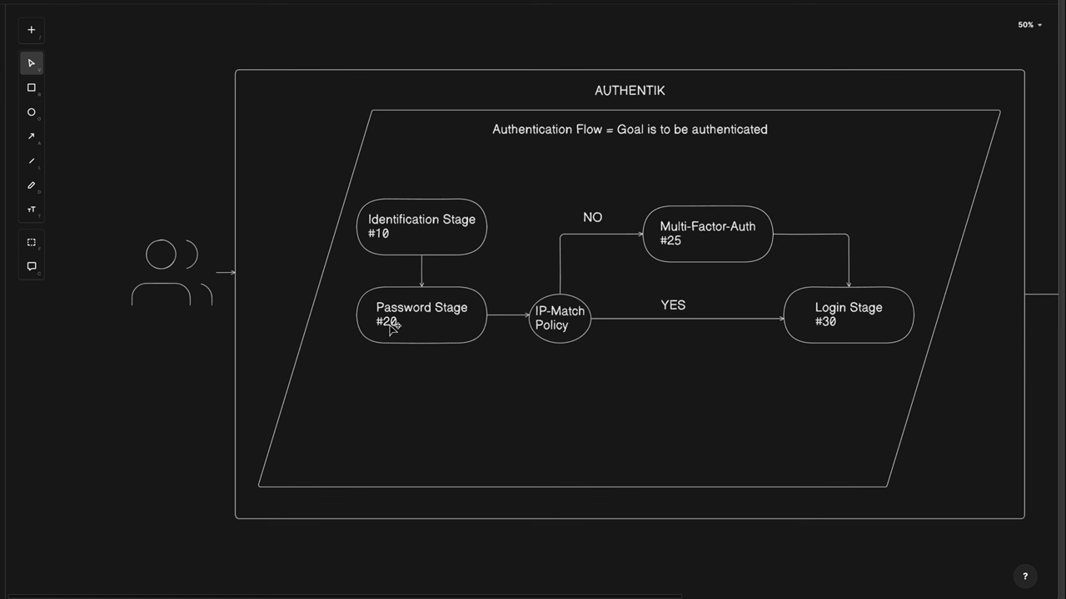
pyautogui.moveTo(830, 333)
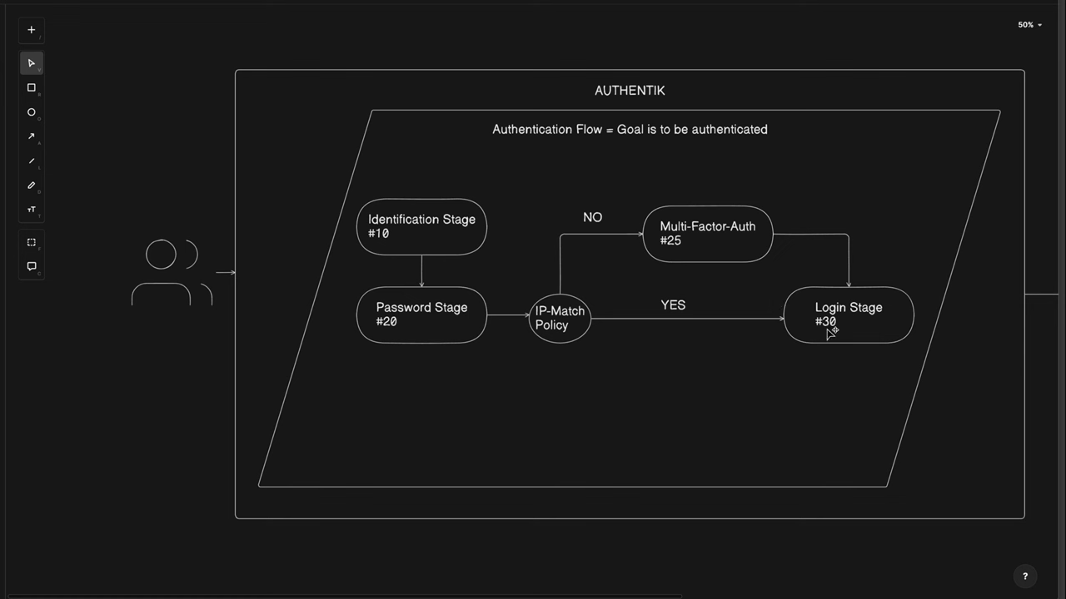
pyautogui.moveTo(671, 251)
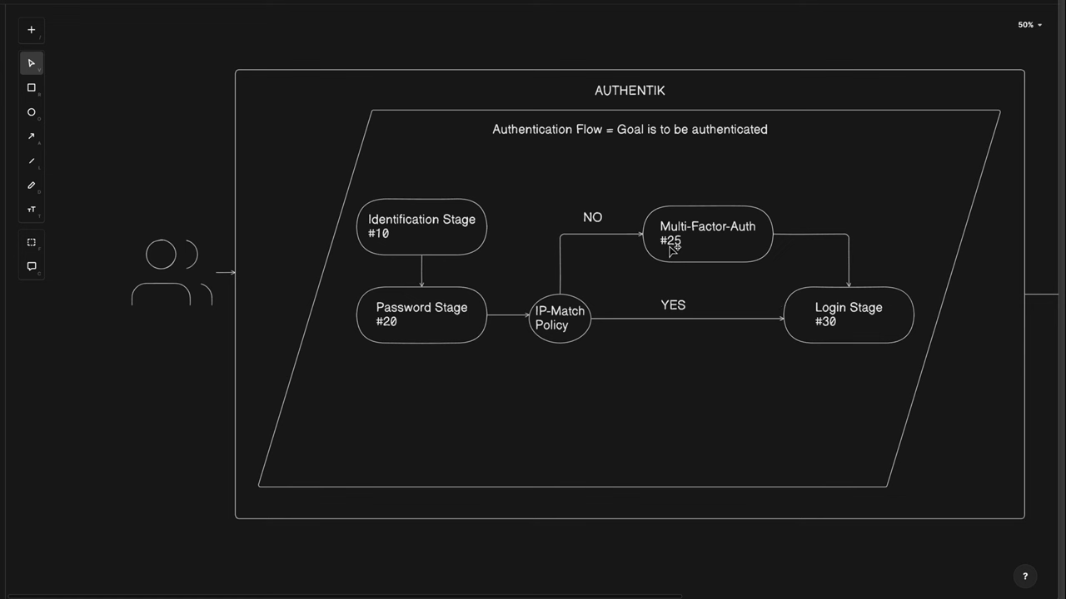
pyautogui.moveTo(800, 235)
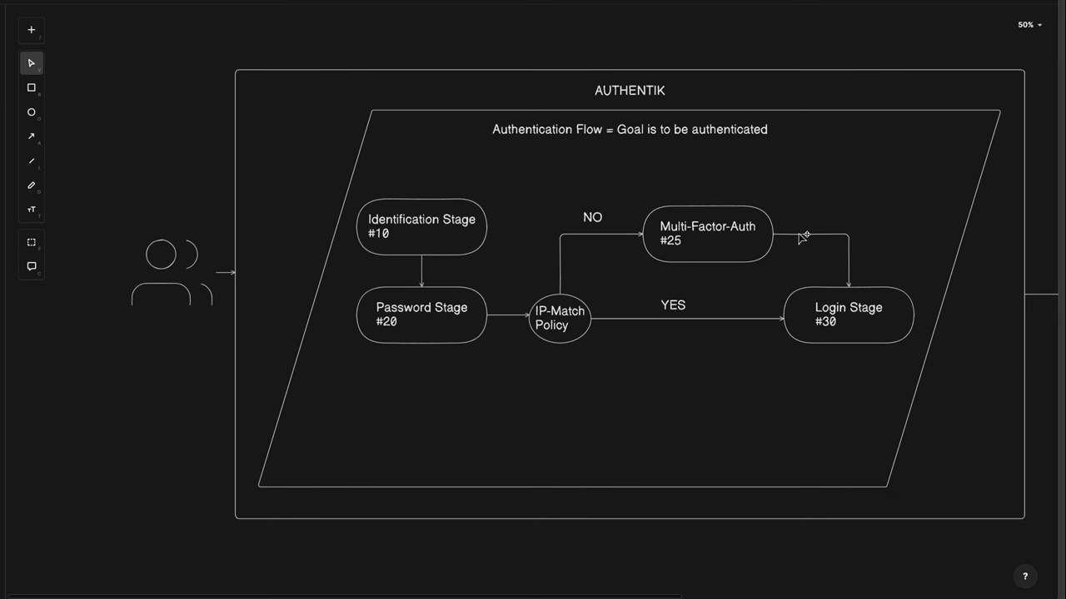
pyautogui.moveTo(849, 273)
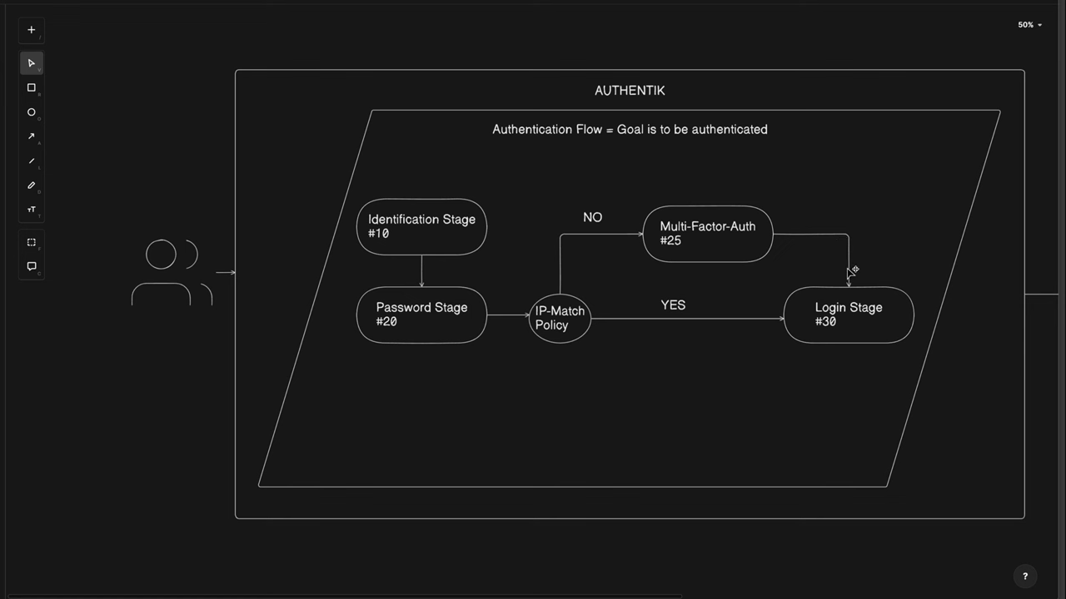
pyautogui.moveTo(847, 323)
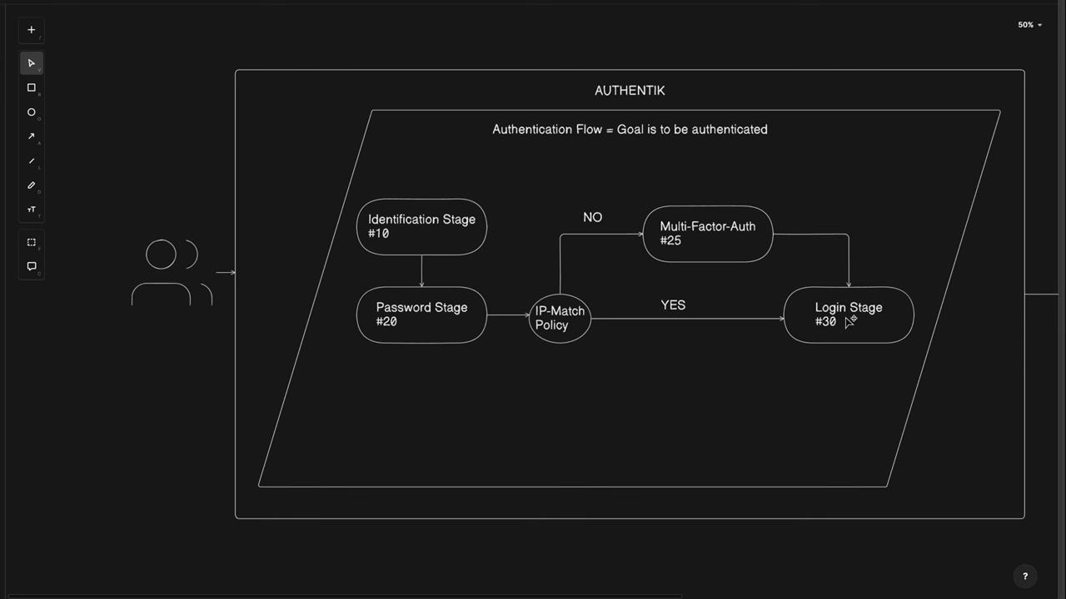
pyautogui.moveTo(538, 320)
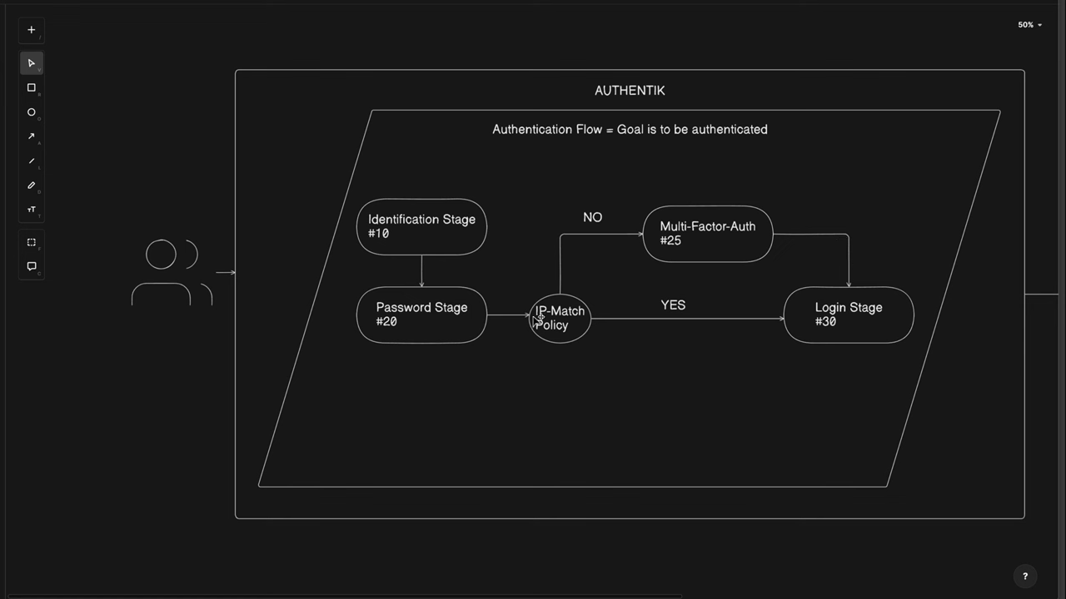
pyautogui.moveTo(677, 313)
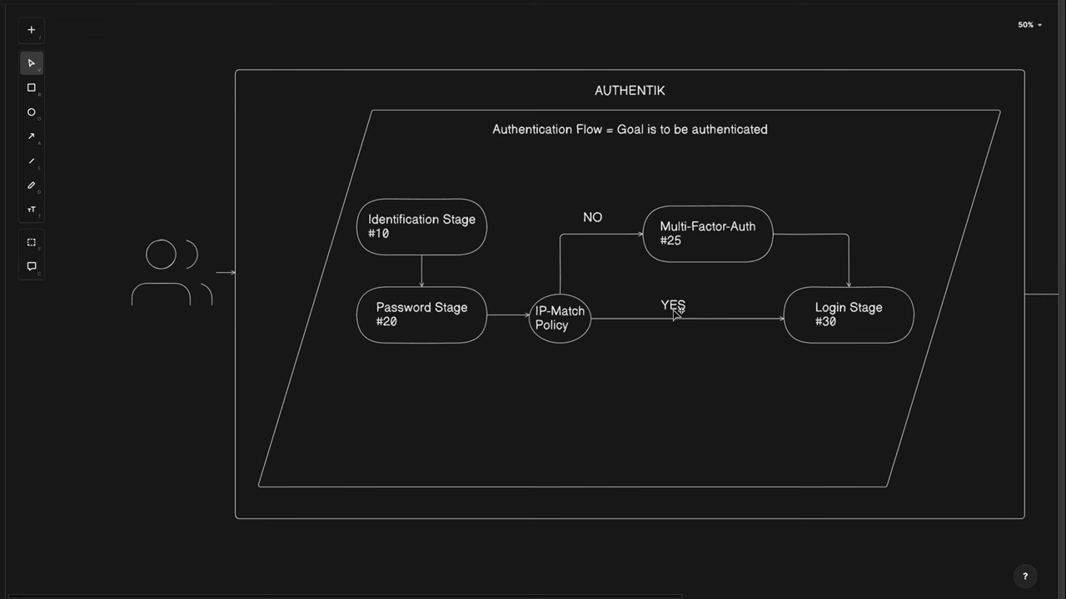
pyautogui.moveTo(851, 302)
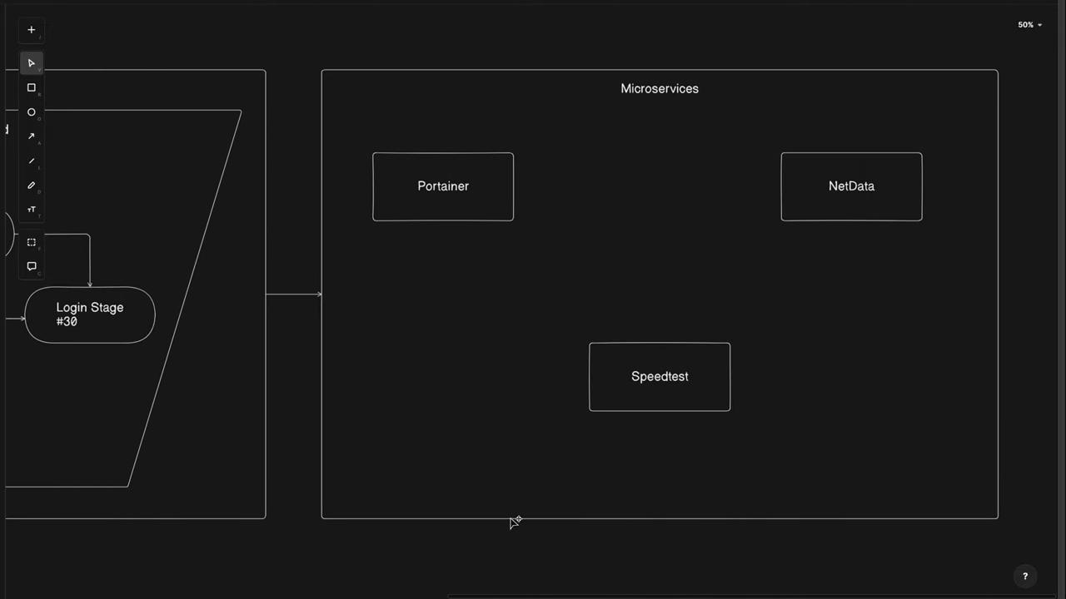
pyautogui.moveTo(620, 344)
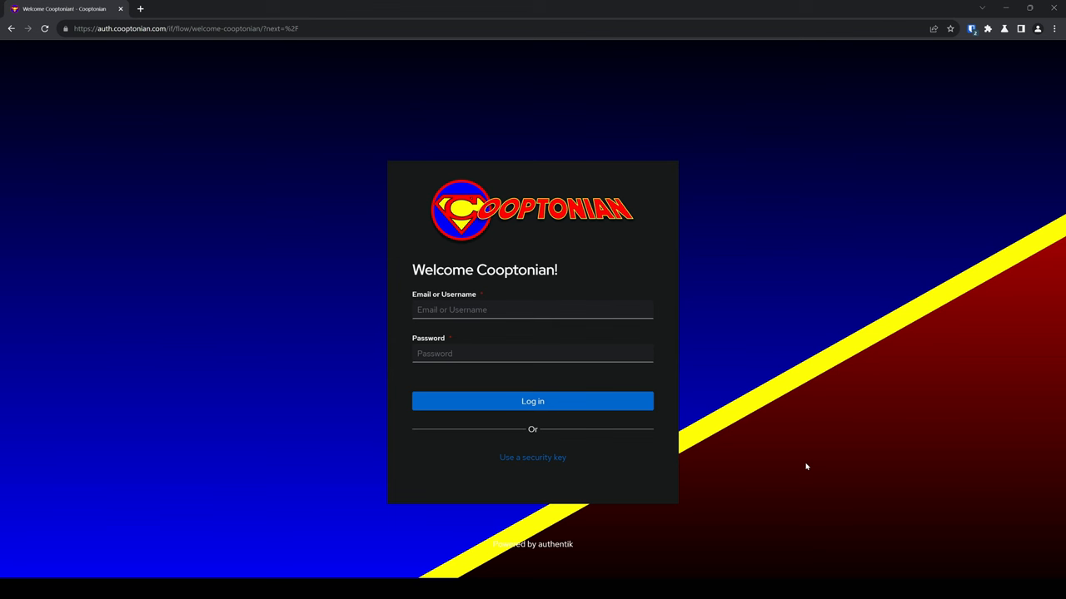
# Step: Log in to authentik and switch to the Admin Interface
pyautogui.click(532, 309)
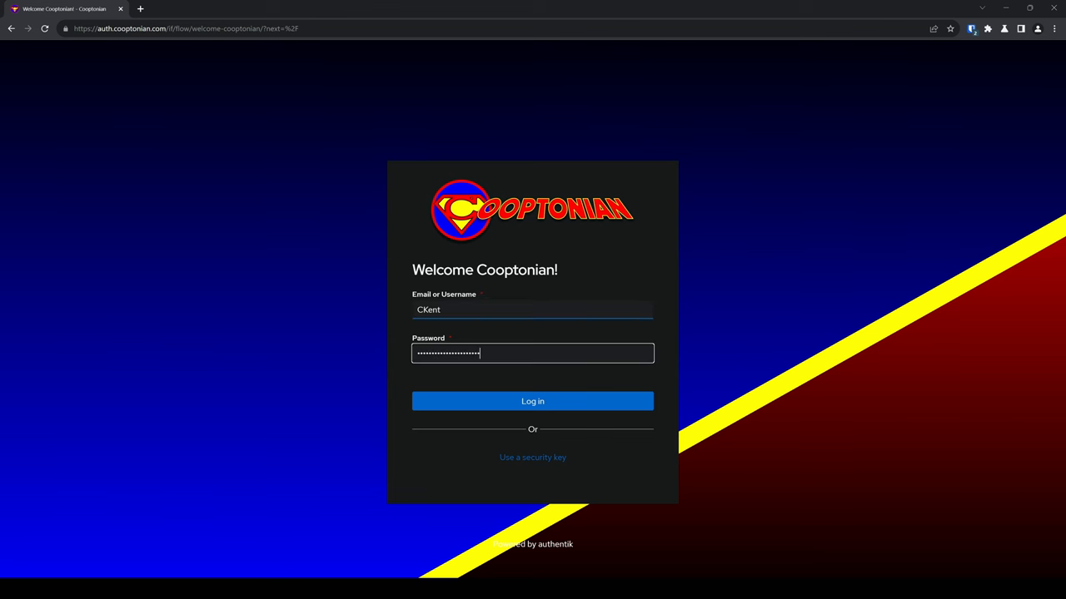
pyautogui.click(532, 401)
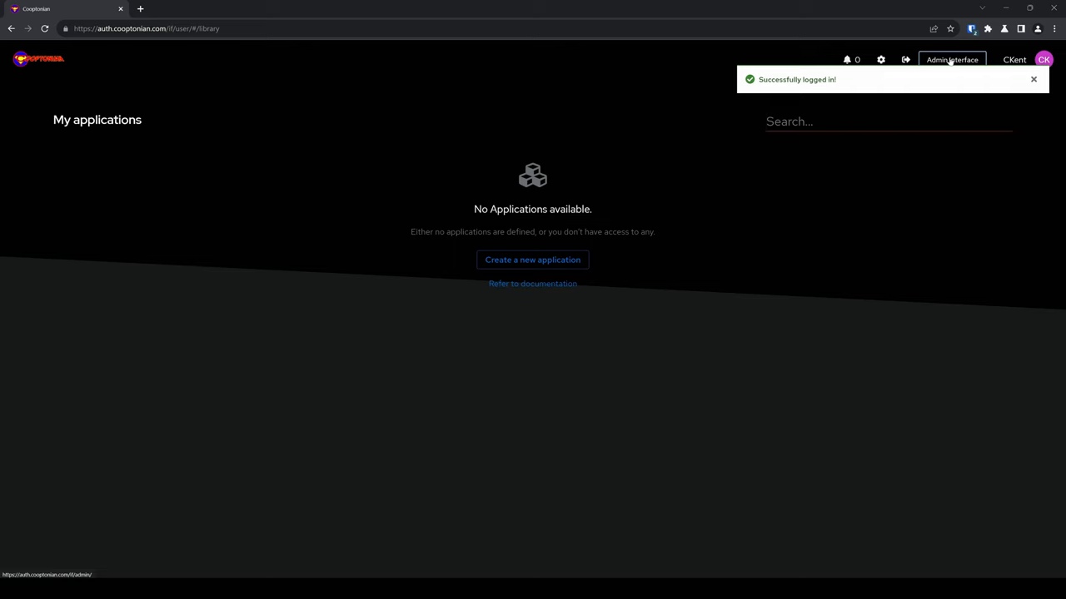
pyautogui.click(952, 60)
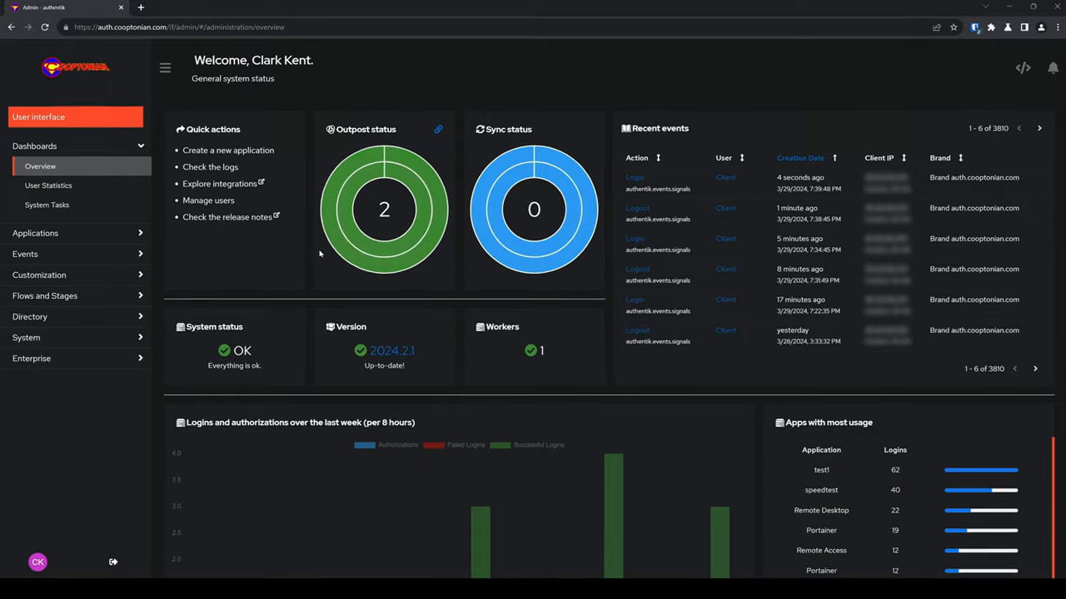
# Step: Open Flows under Flows and Stages and bring up the Create Flow form
pyautogui.click(44, 295)
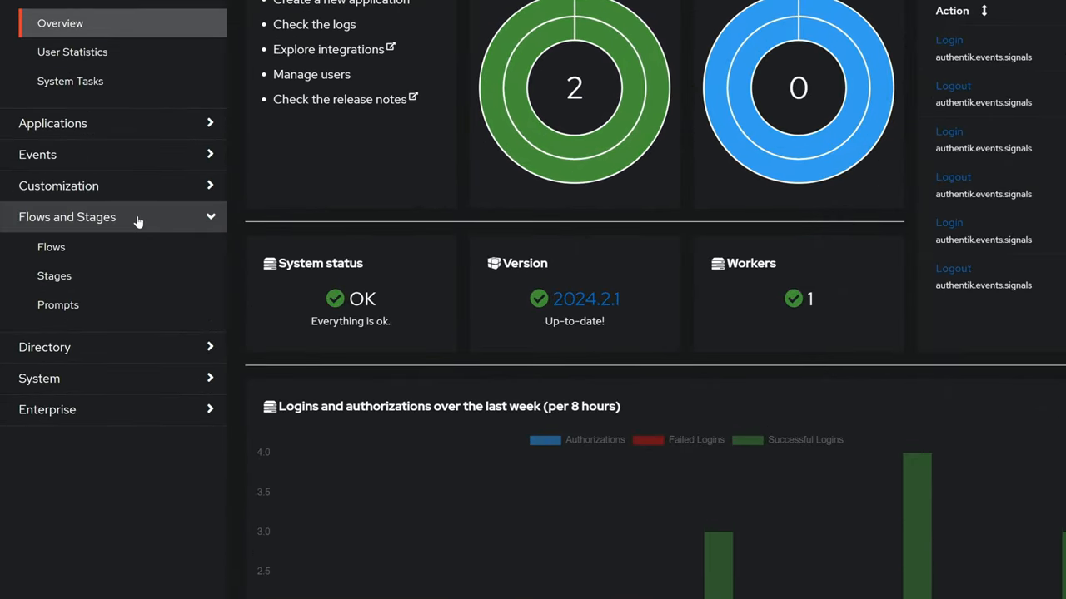
pyautogui.click(51, 246)
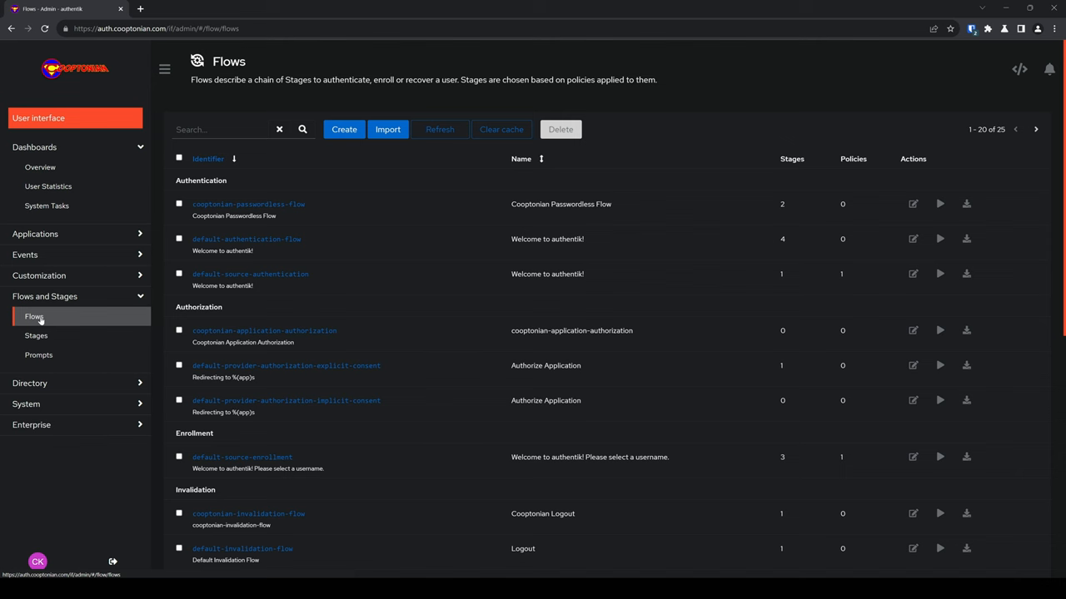
pyautogui.click(344, 129)
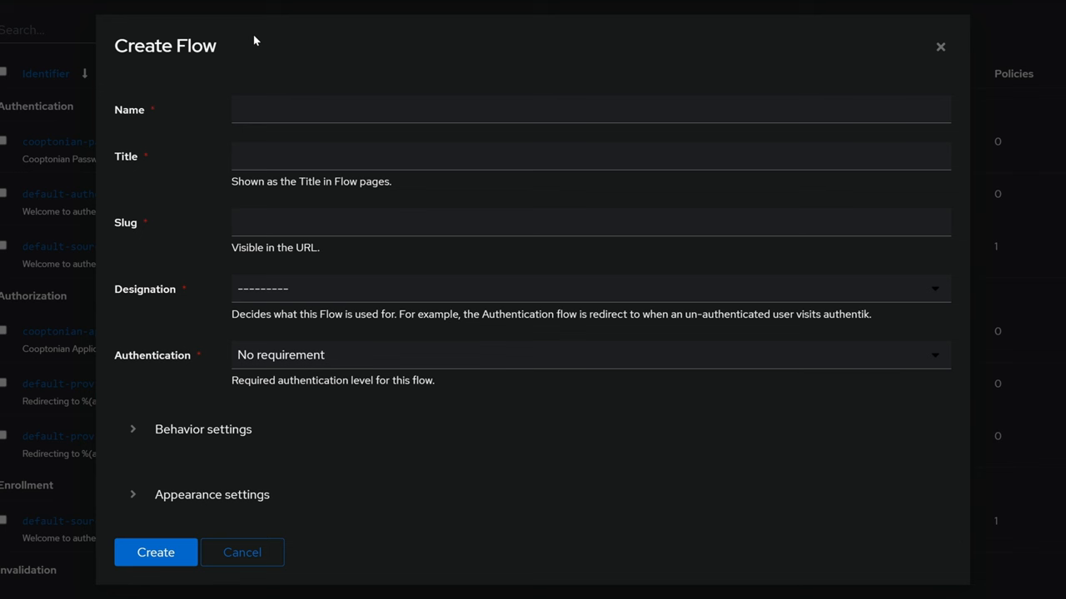
# Step: Create flow 'Super Duper Authentication' with Authentication designation and compatibility mode enabled
pyautogui.click(590, 109)
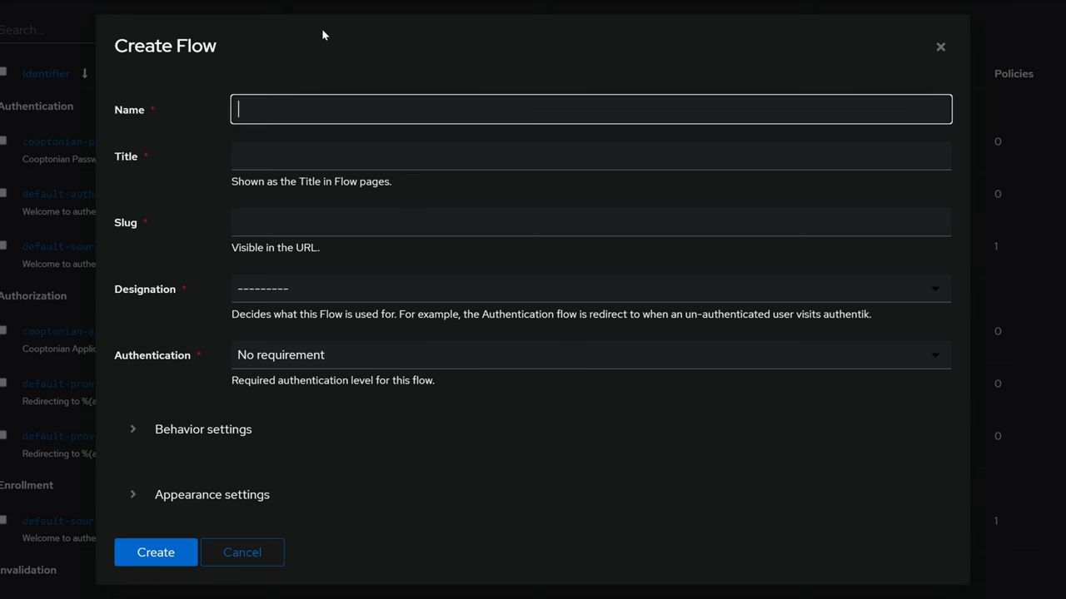
pyautogui.write('Super Duper')
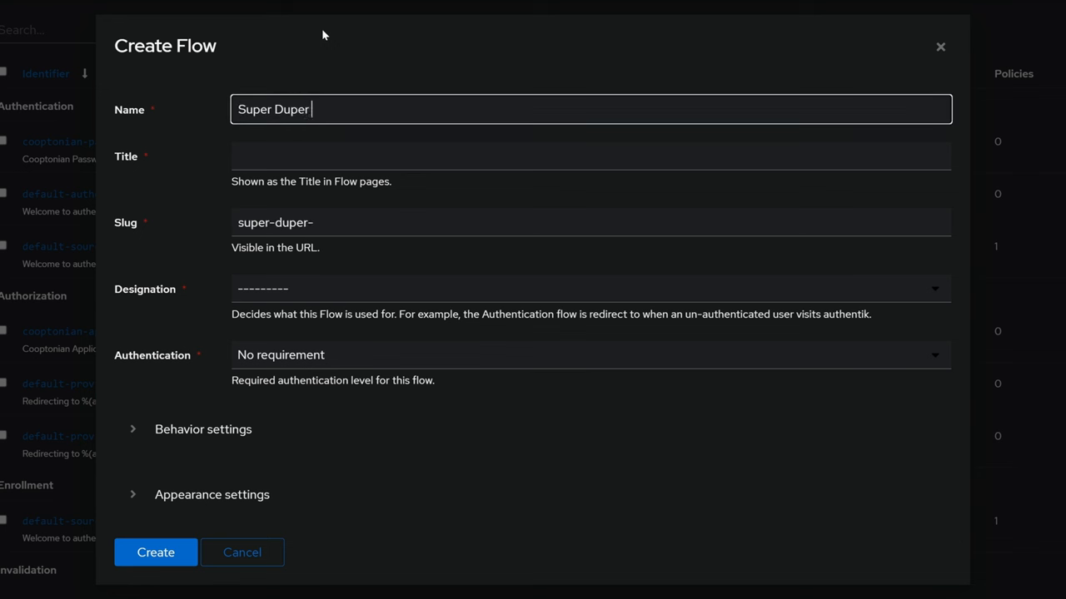
pyautogui.write('Authenticatio')
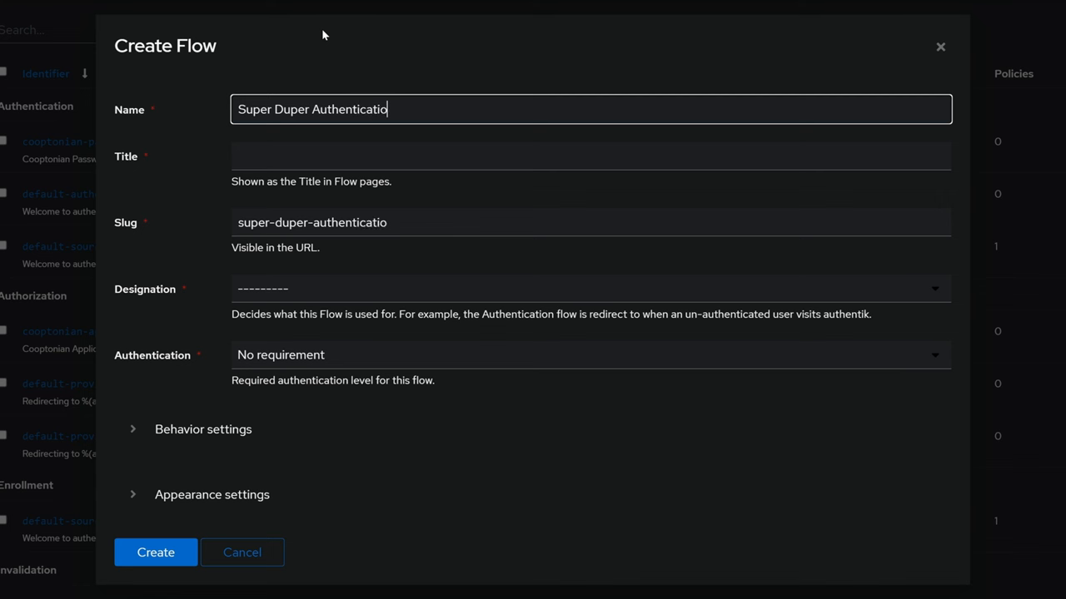
pyautogui.write('S')
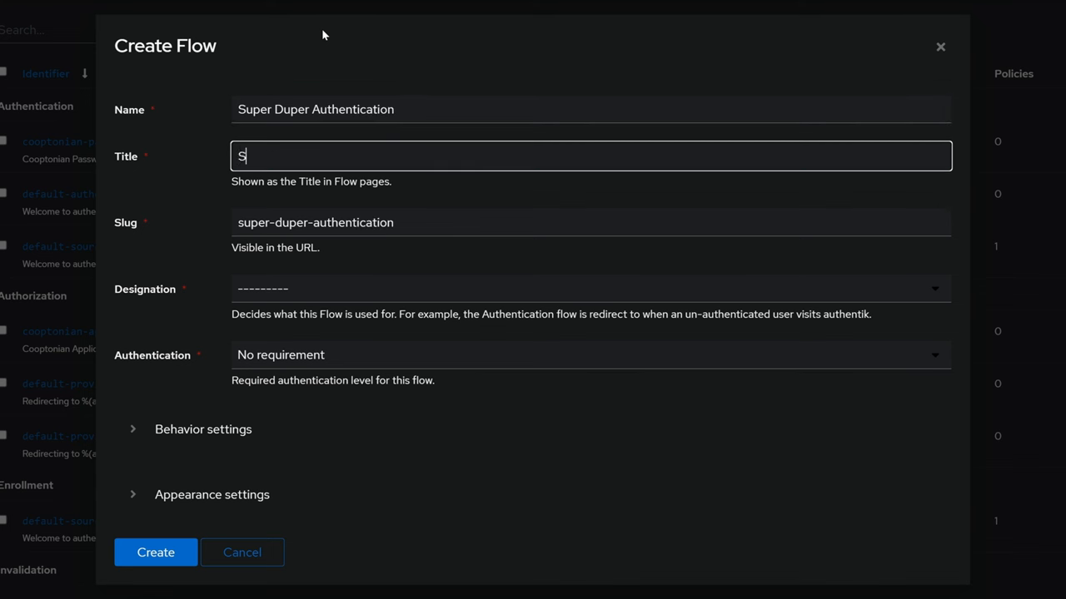
pyautogui.write('uper Duper Authentication')
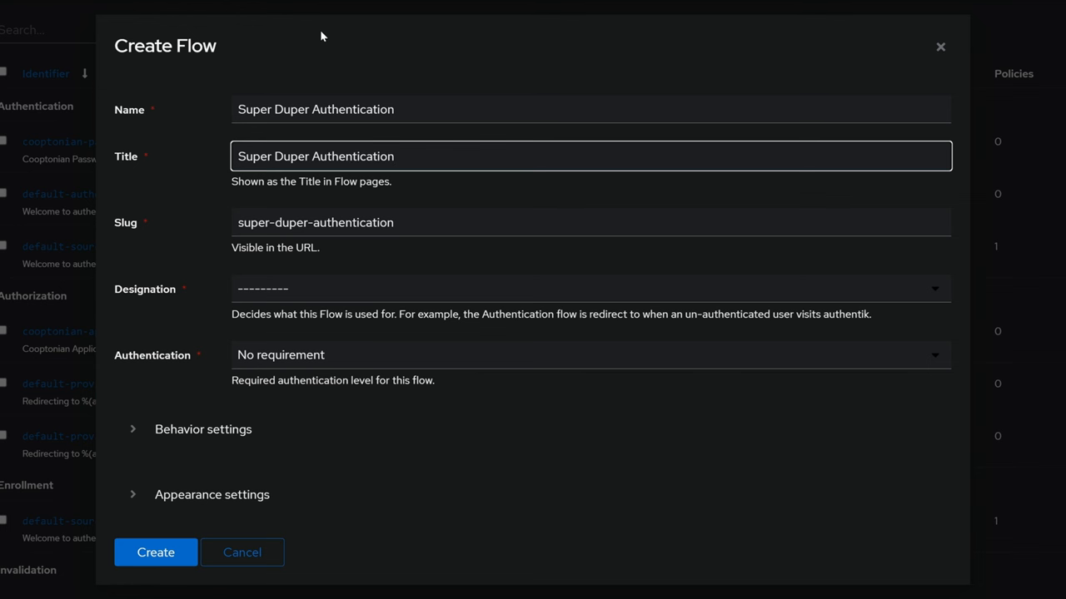
pyautogui.click(590, 289)
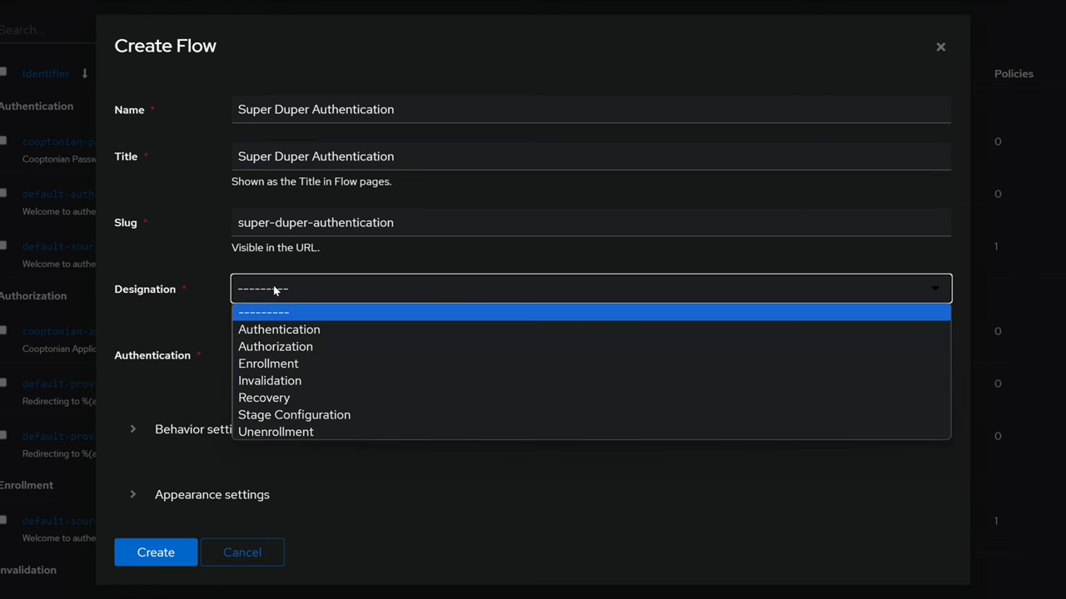
pyautogui.click(279, 328)
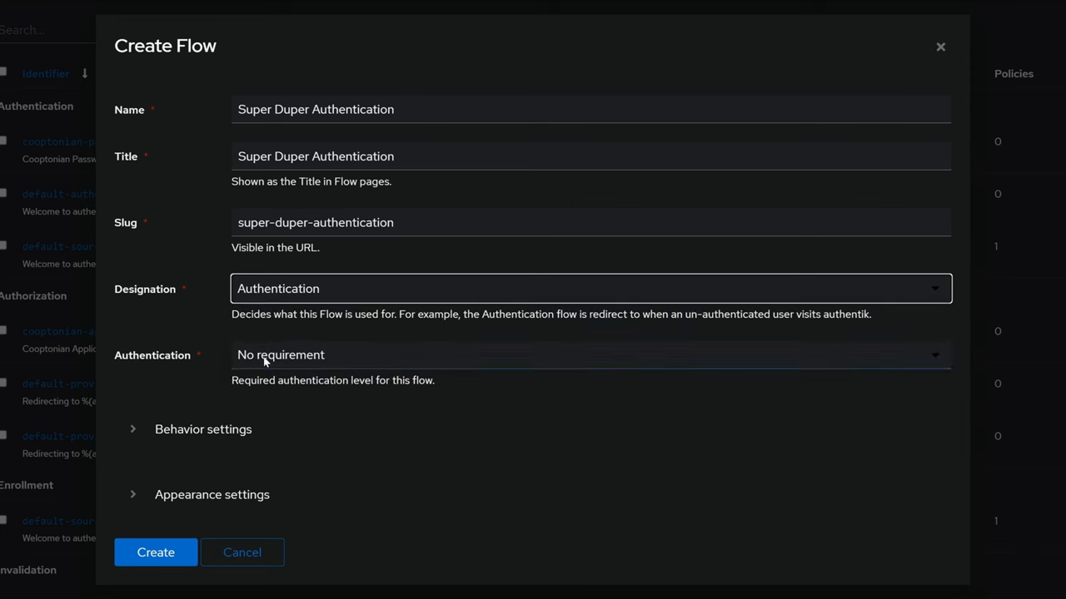
pyautogui.moveTo(266, 364)
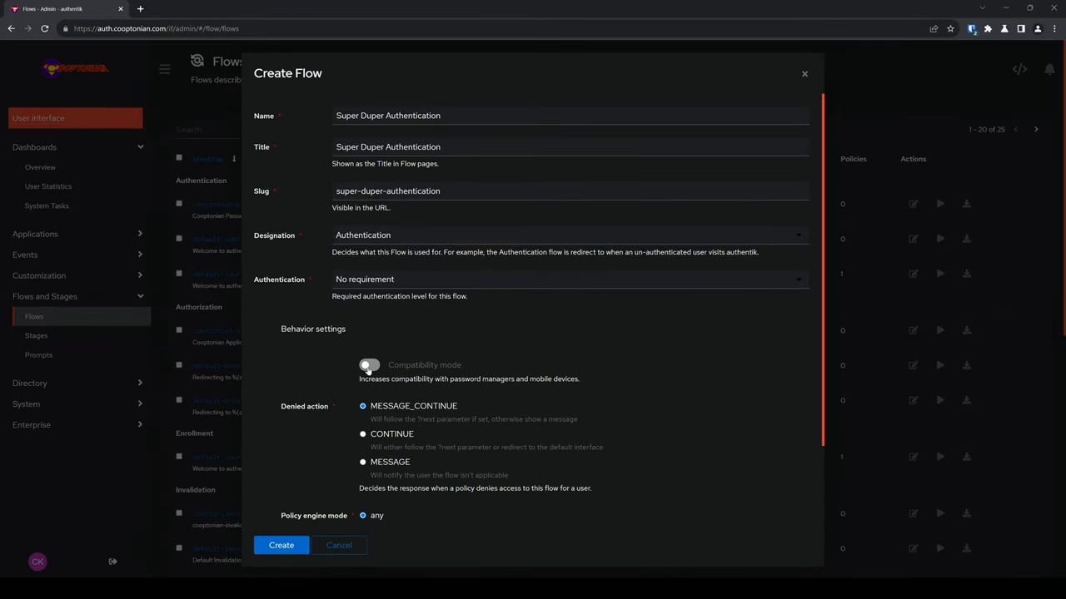
pyautogui.click(368, 365)
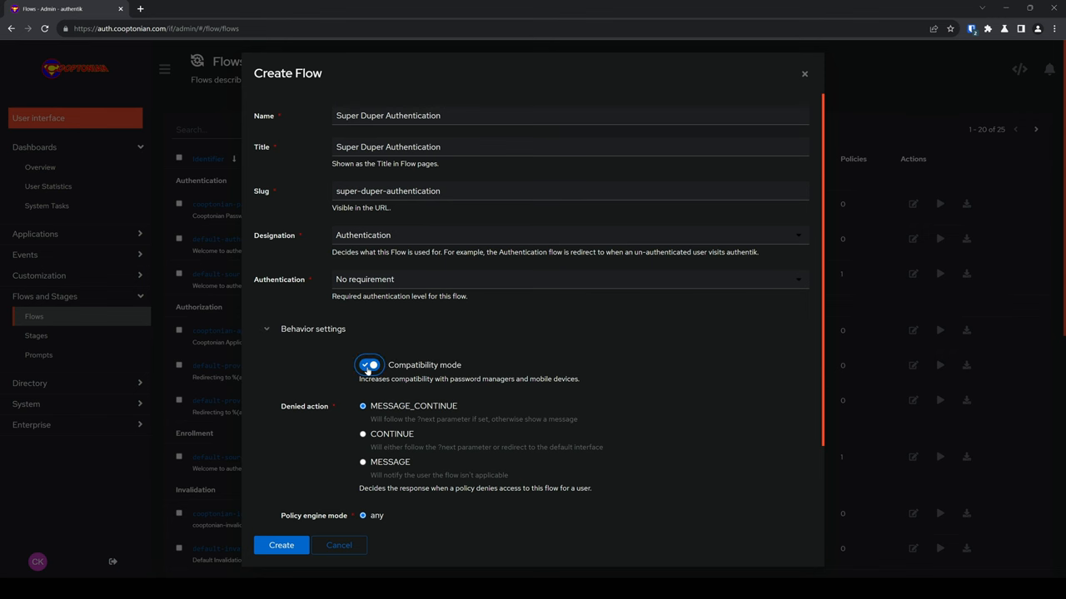
pyautogui.scroll(-3)
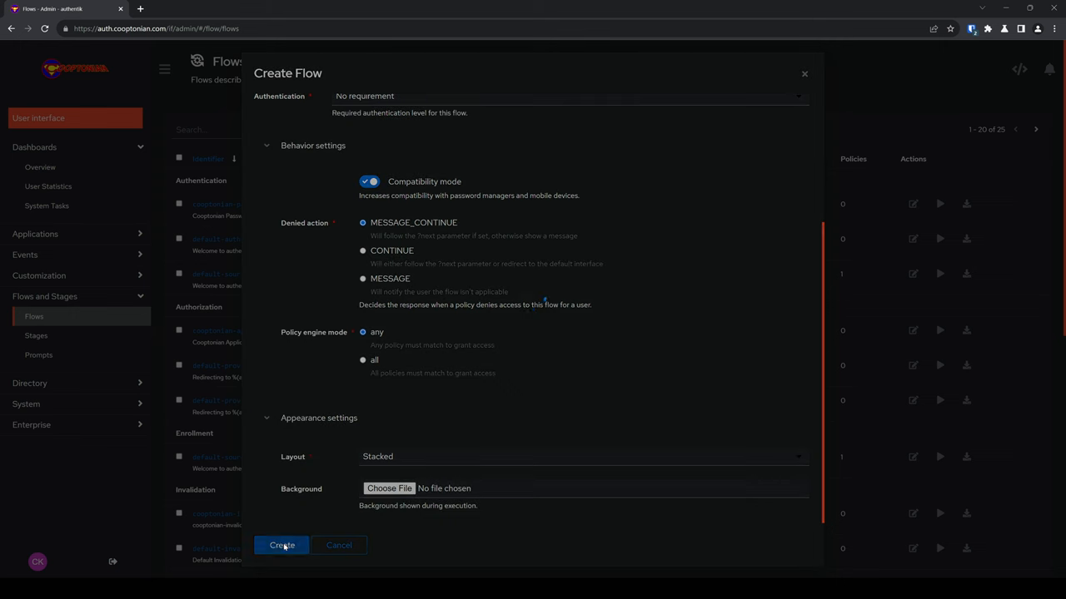
pyautogui.click(282, 546)
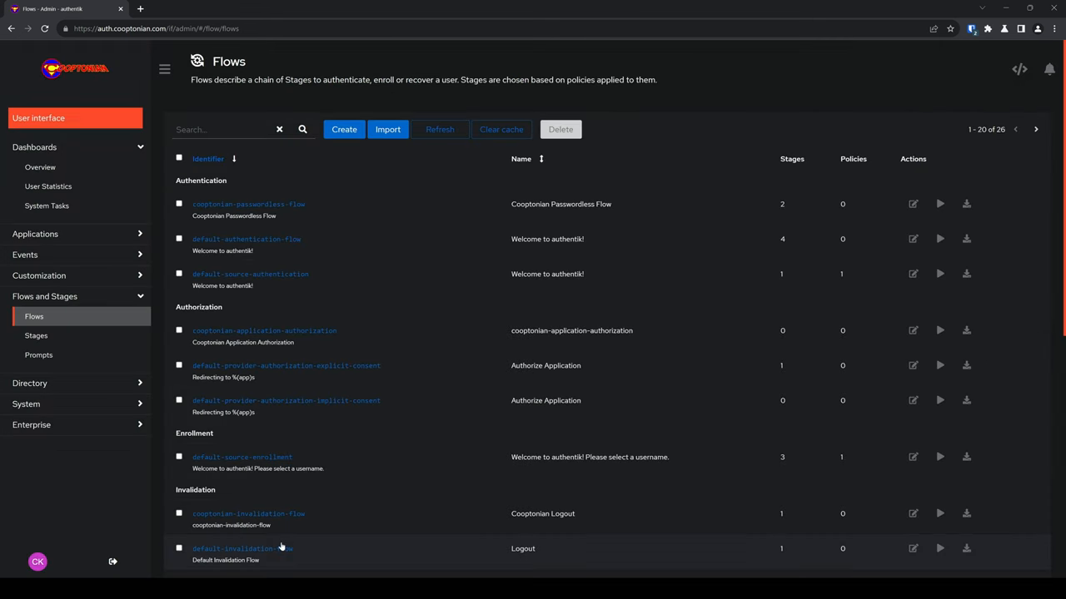
pyautogui.moveTo(268, 406)
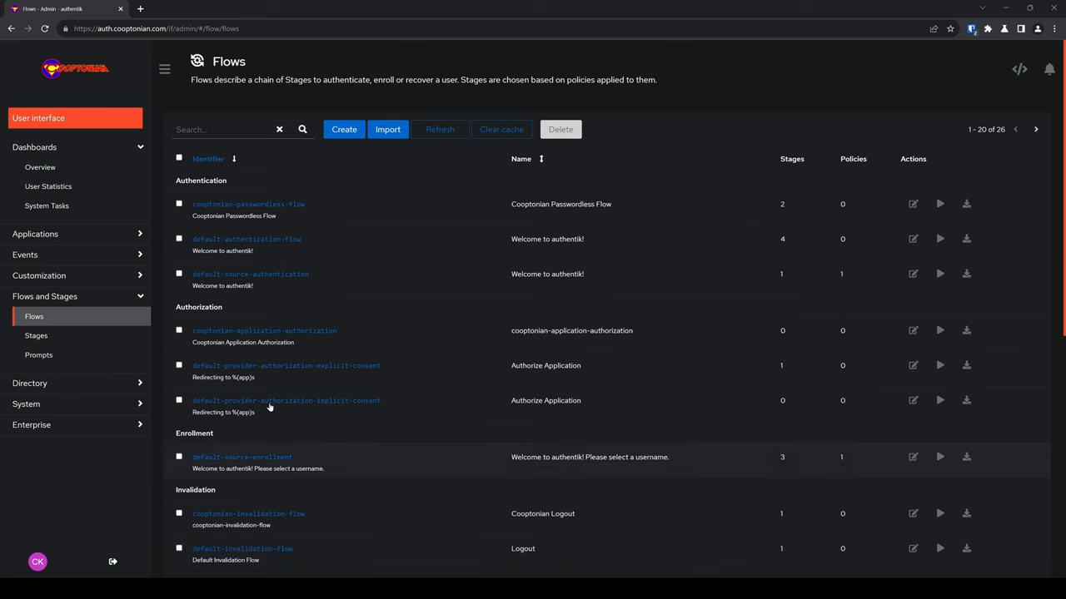
# Step: Search flows for 'super' and open Super Duper Authentication's stage bindings
pyautogui.write('super')
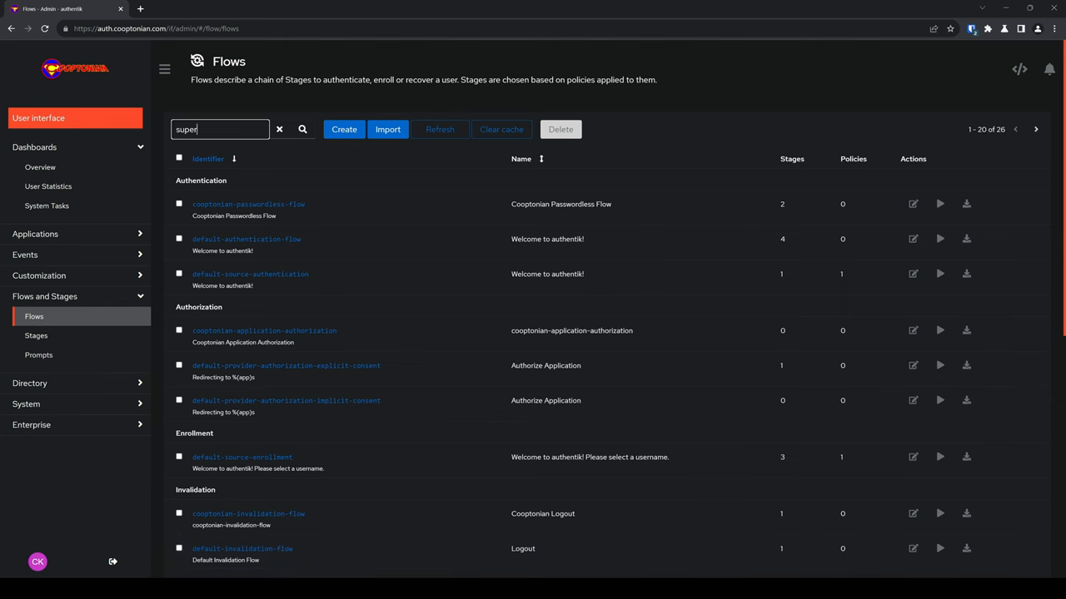
pyautogui.click(303, 129)
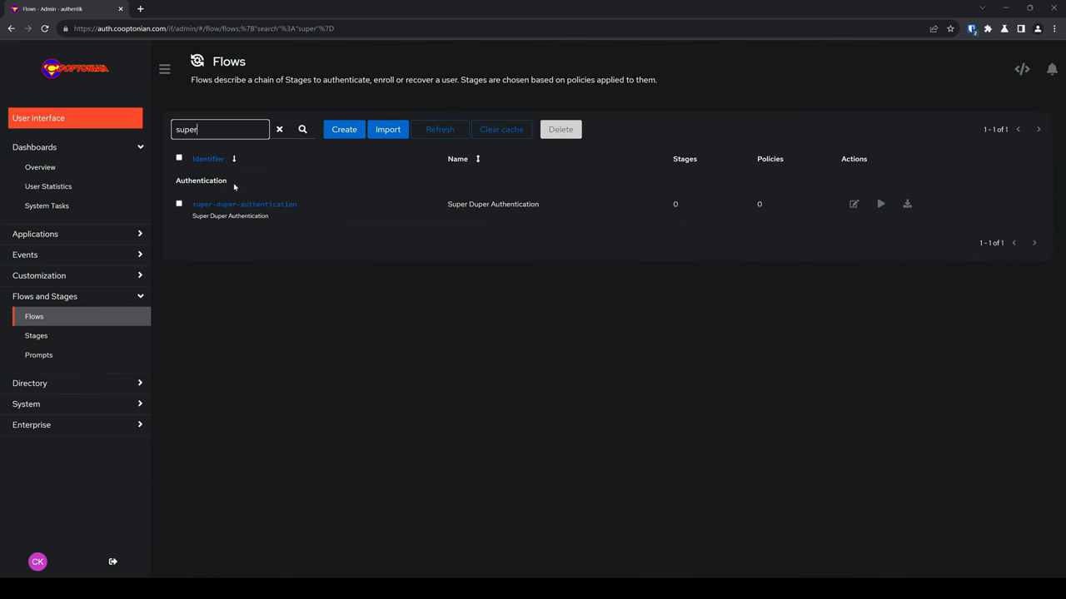
pyautogui.click(244, 204)
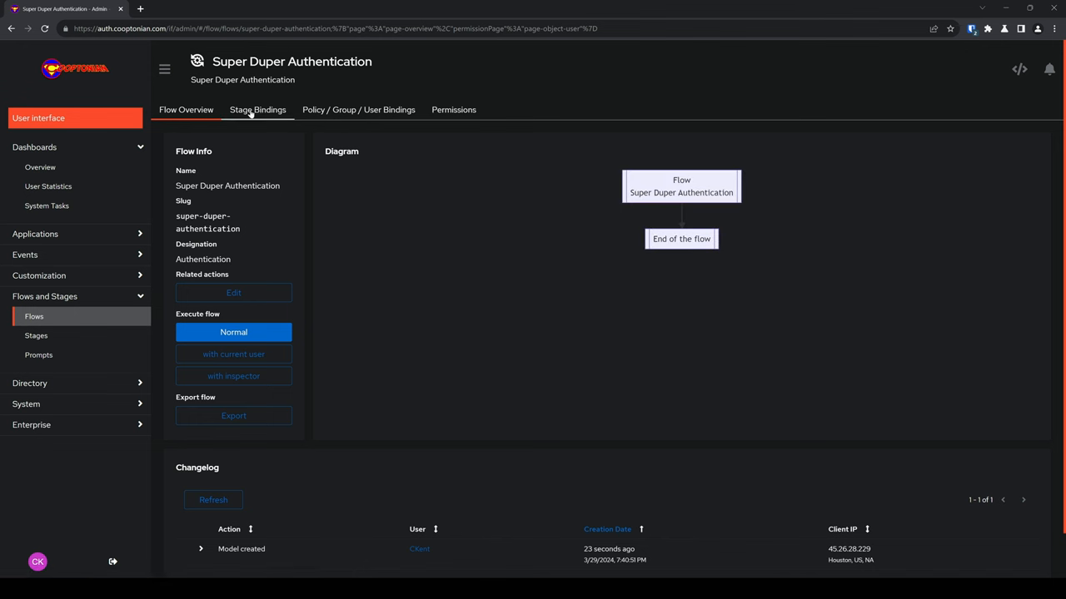
pyautogui.click(257, 110)
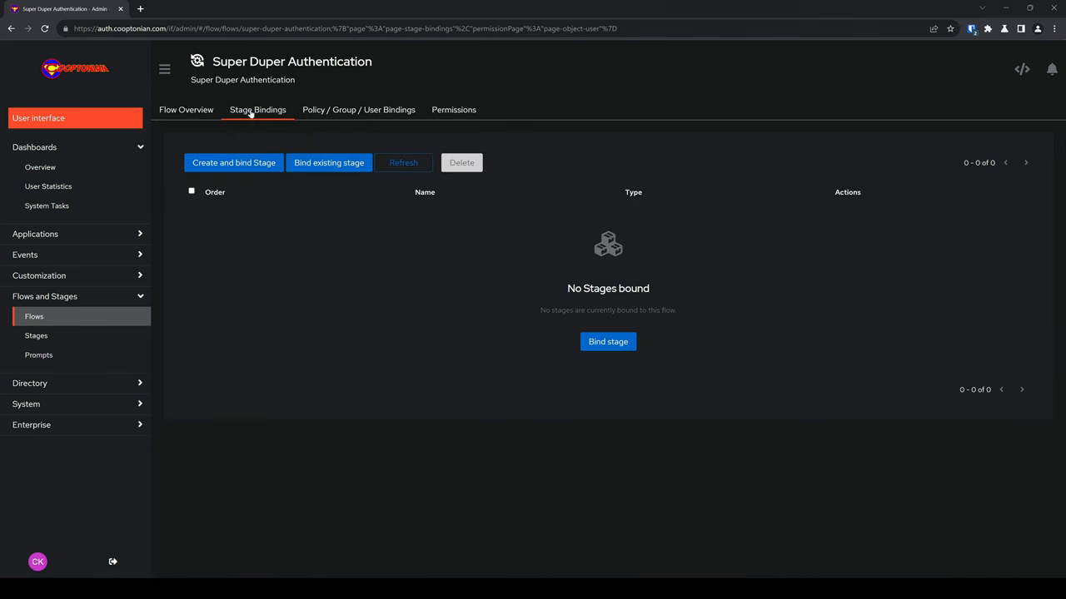
pyautogui.moveTo(329, 162)
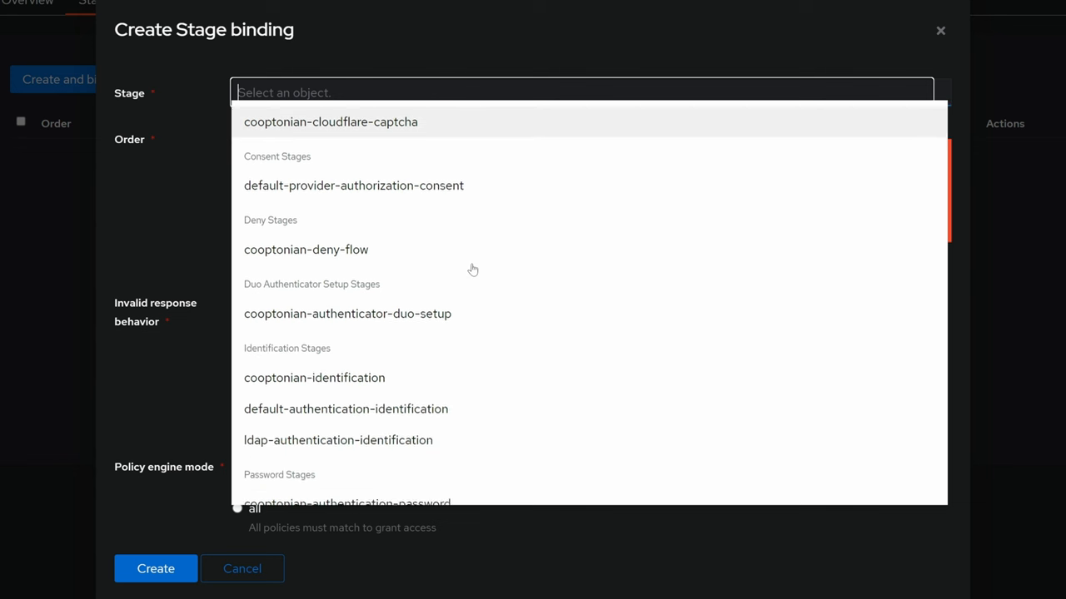
# Step: Bind default-authentication-identification to Super Duper Authentication with order 10
pyautogui.scroll(-3)
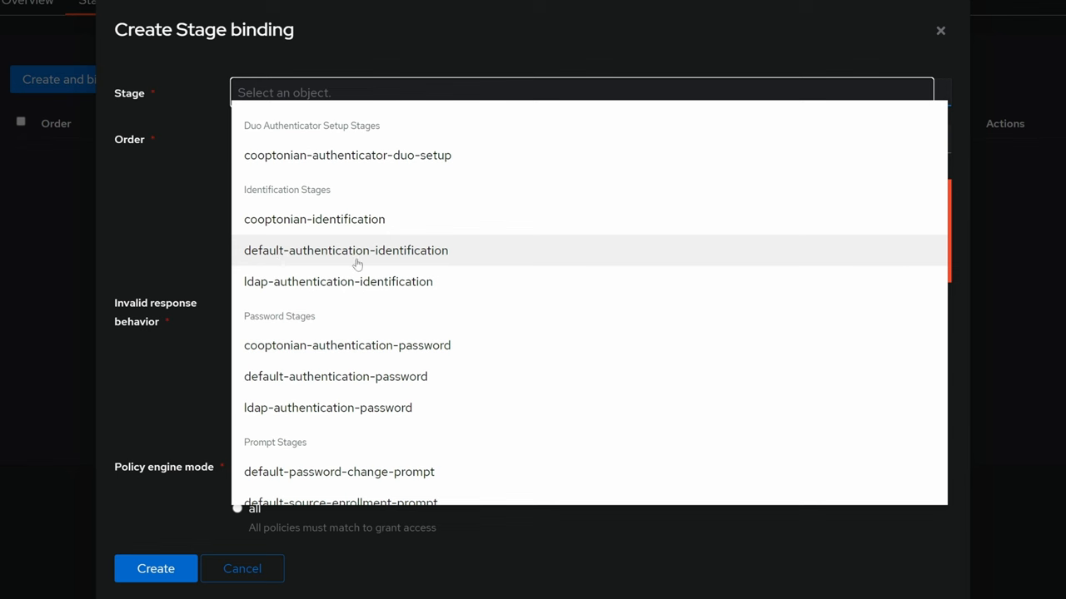
pyautogui.click(346, 249)
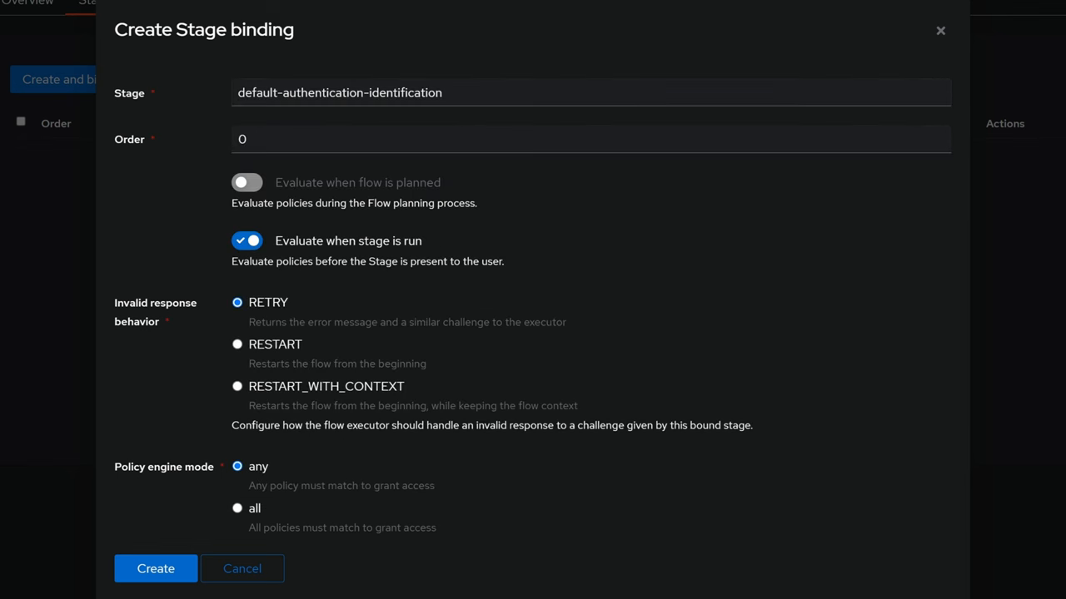
pyautogui.moveTo(198, 150)
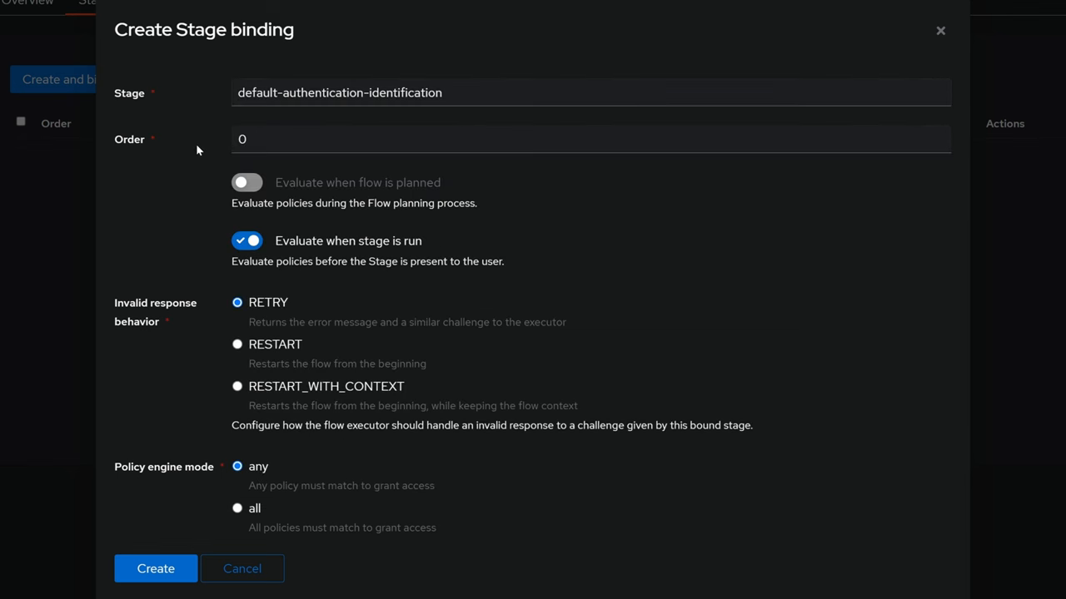
pyautogui.moveTo(204, 150)
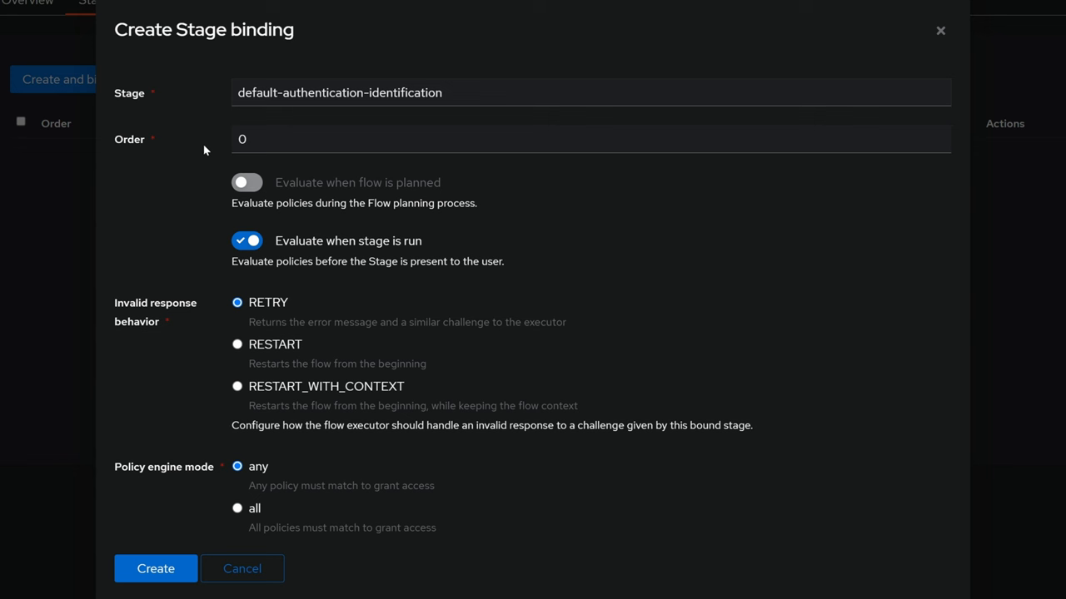
pyautogui.click(591, 139)
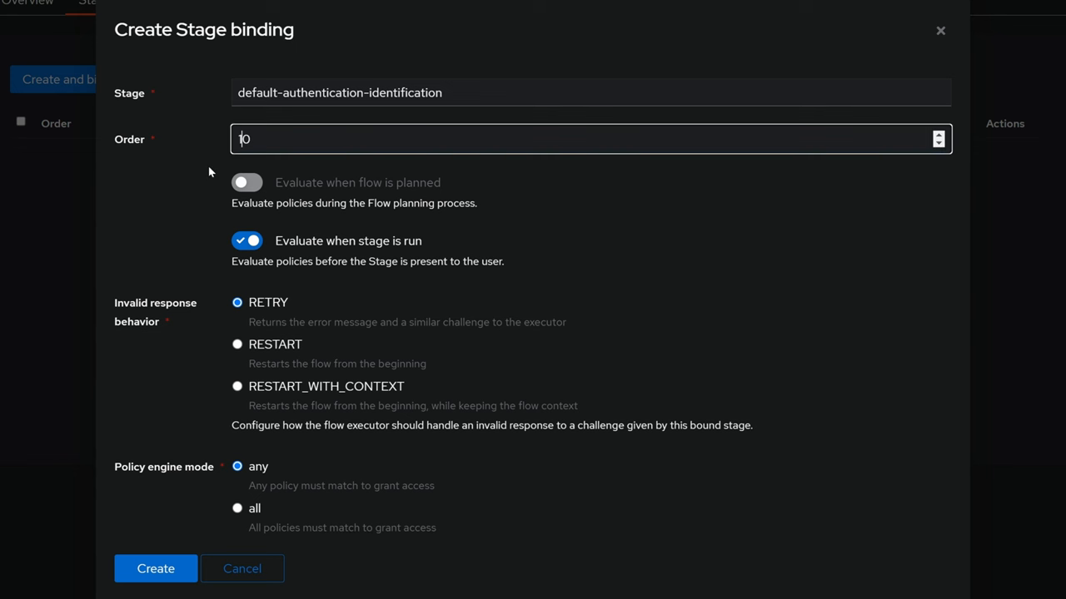
pyautogui.write('10')
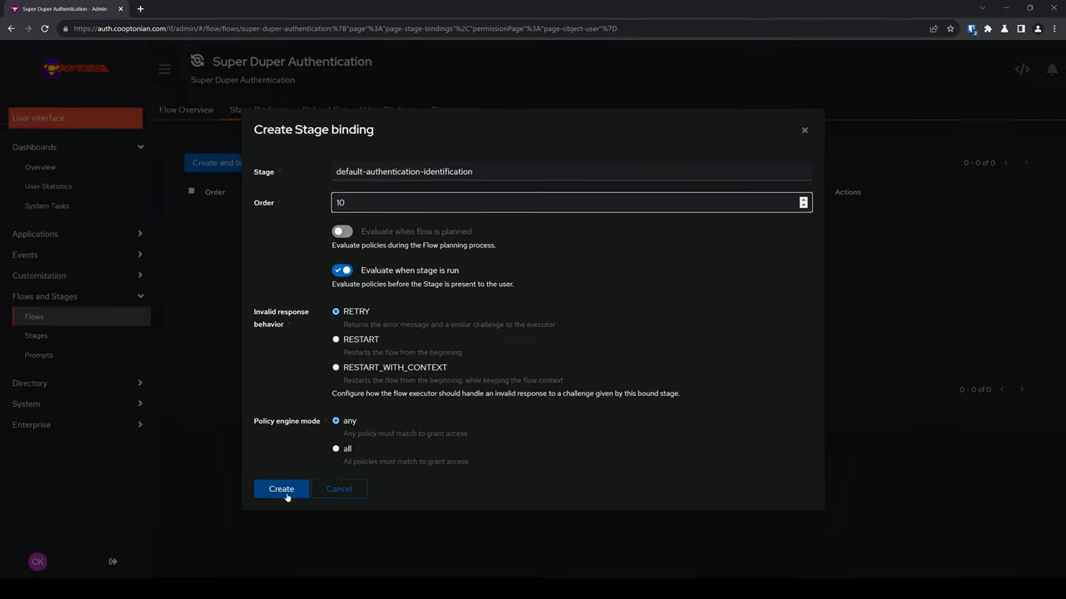
pyautogui.click(281, 489)
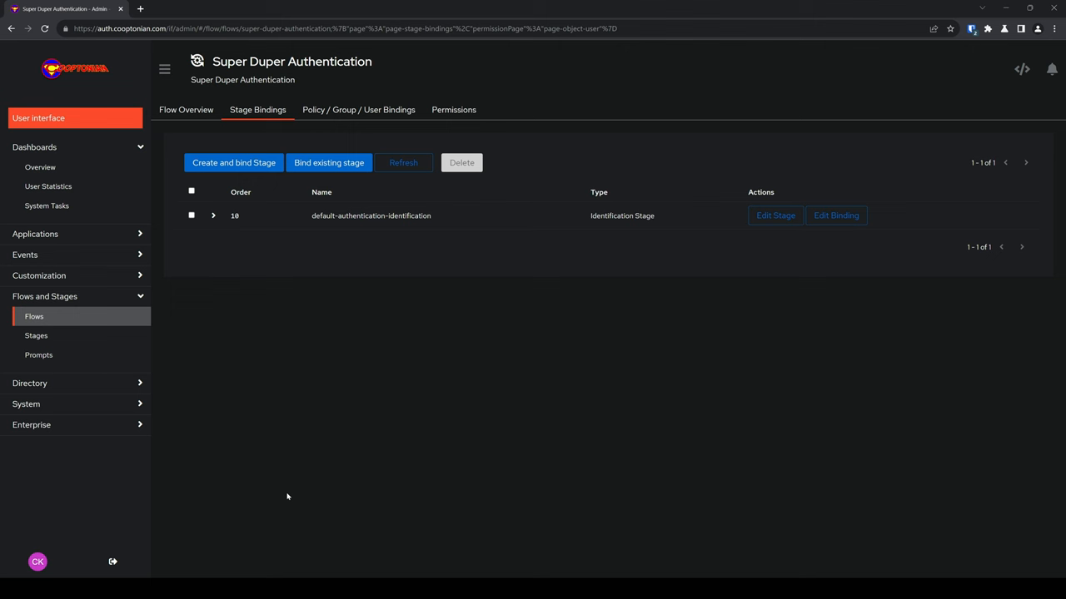
# Step: Bind default-authentication-password to Super Duper Authentication at order 20
pyautogui.click(233, 162)
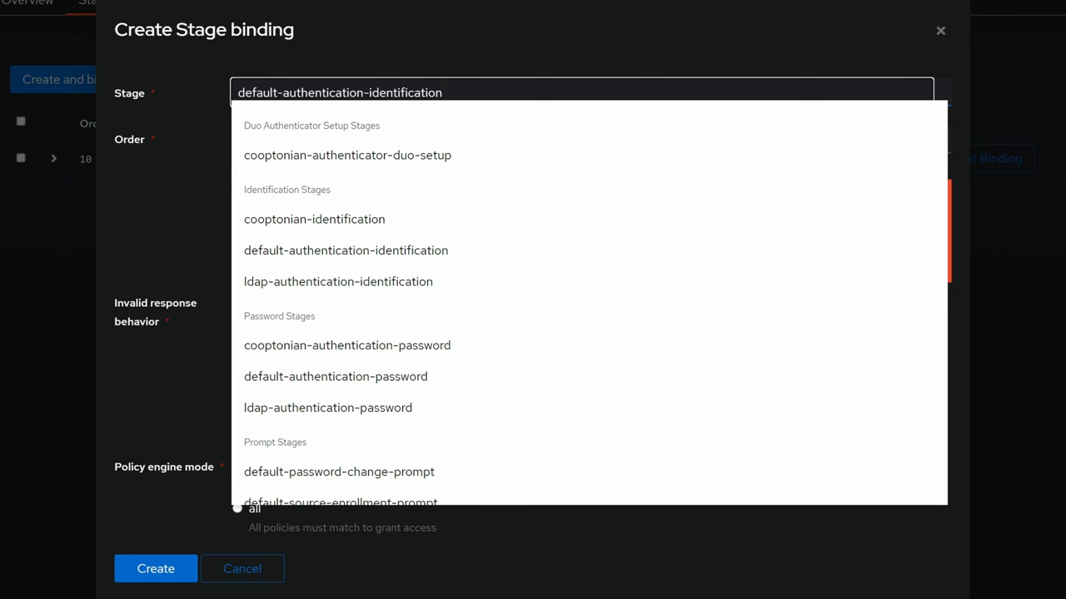
pyautogui.moveTo(240, 324)
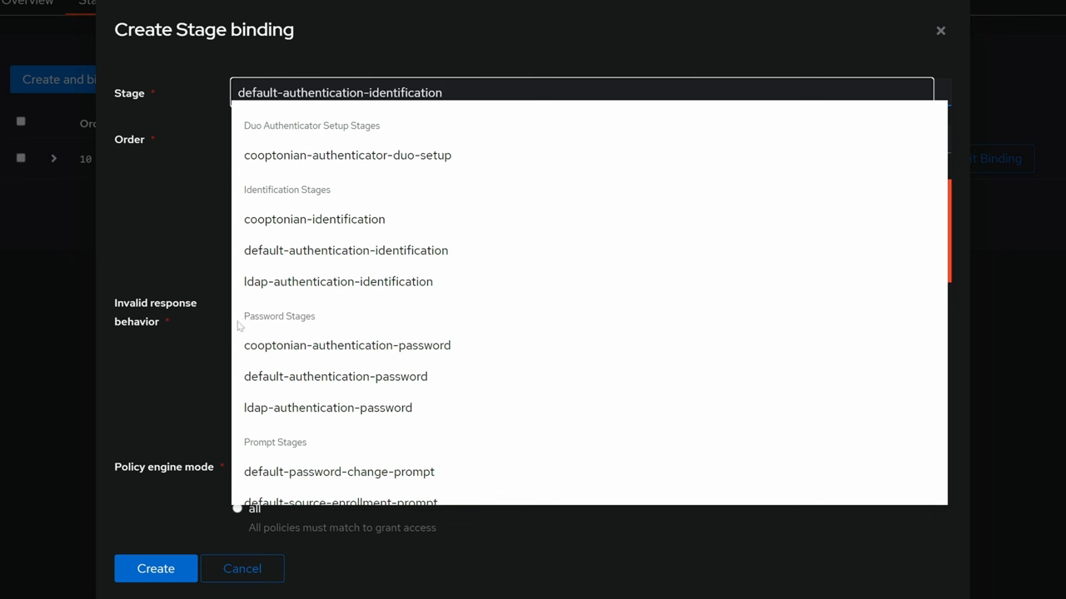
pyautogui.moveTo(260, 387)
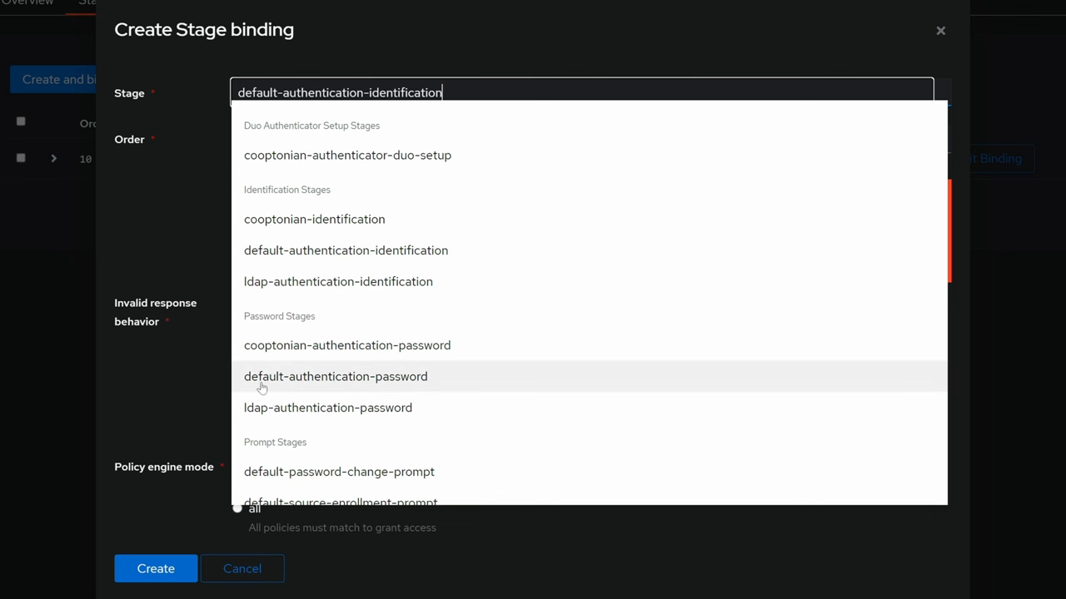
pyautogui.moveTo(285, 384)
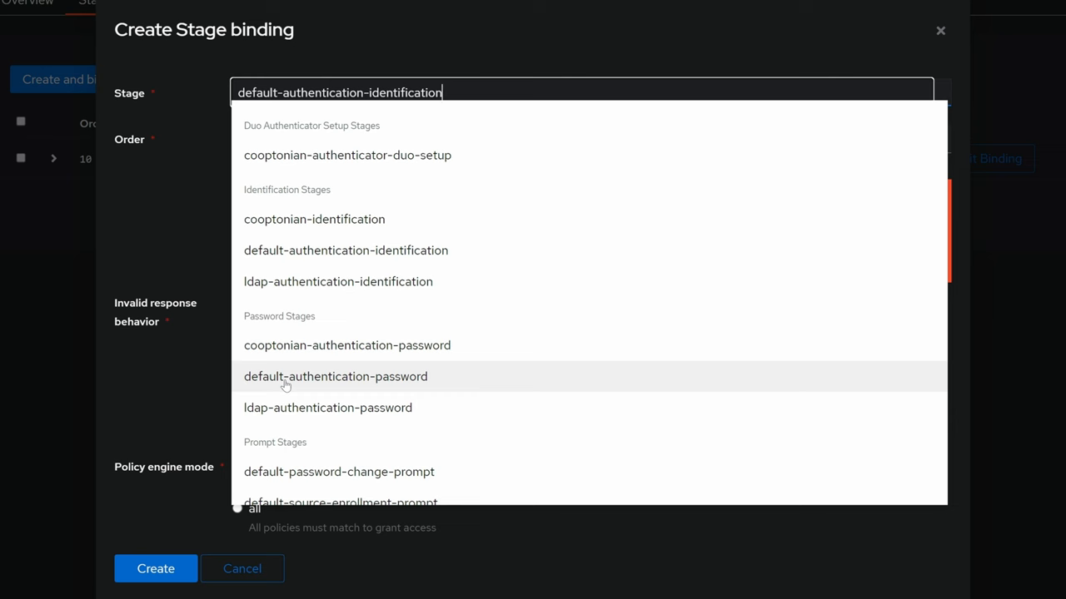
pyautogui.click(334, 376)
pyautogui.write('20')
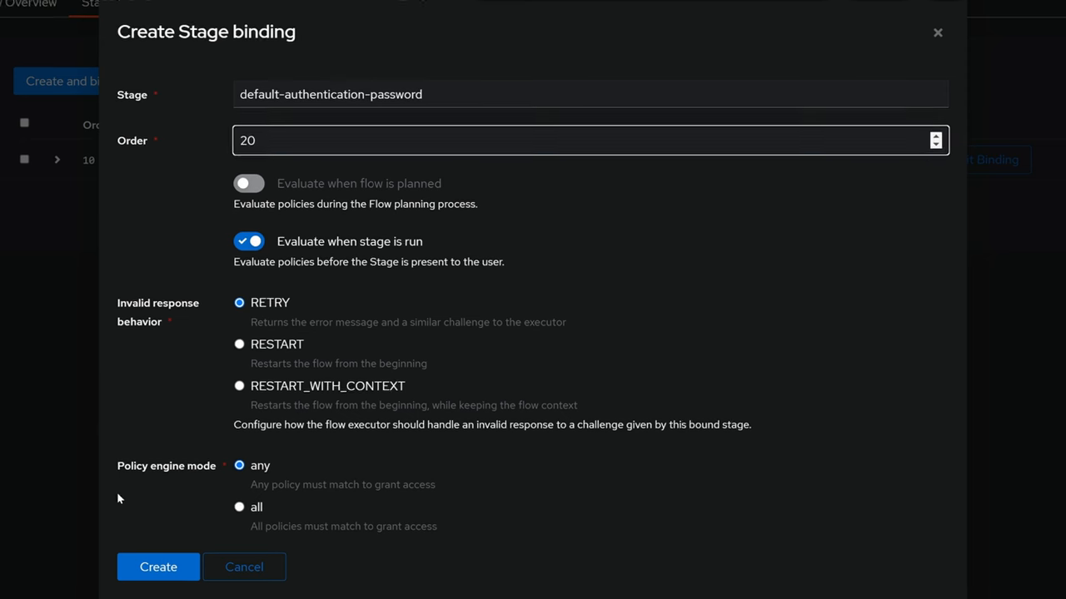
pyautogui.click(158, 567)
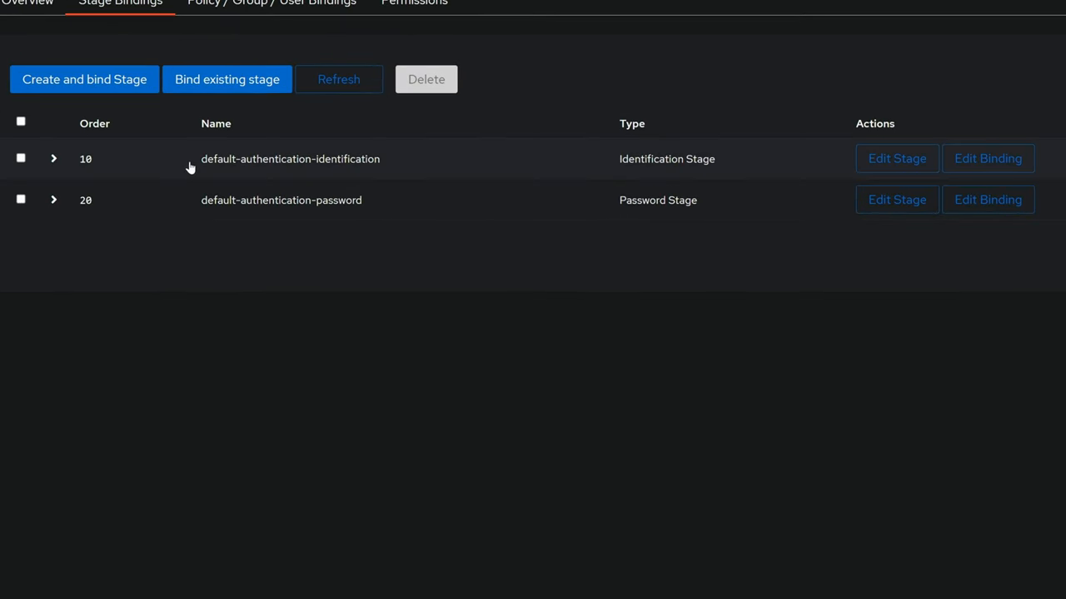
pyautogui.moveTo(164, 205)
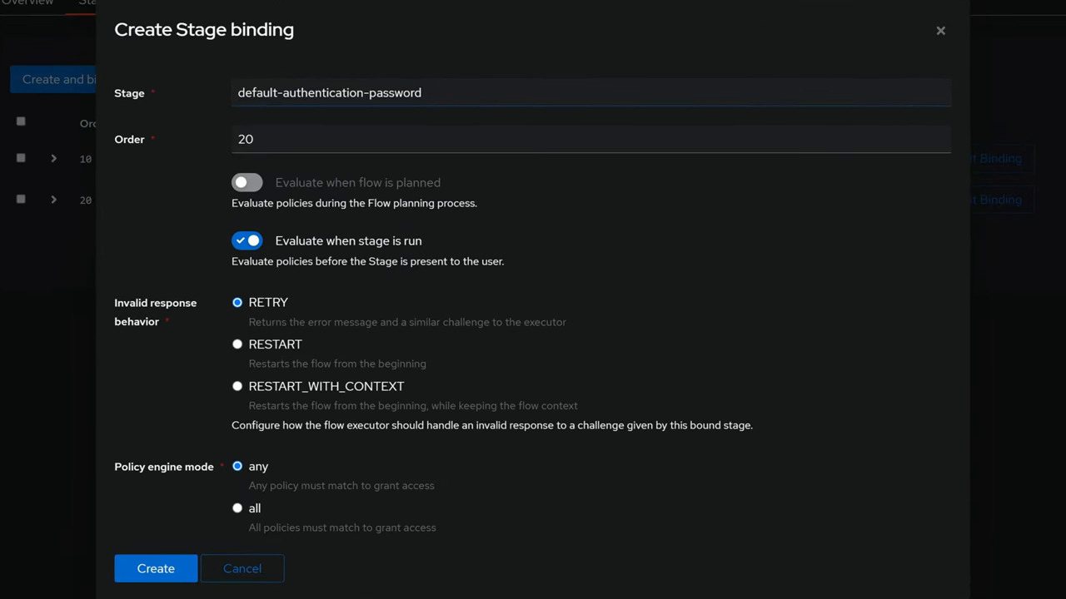
# Step: Bind default-authentication-login to Super Duper Authentication at order 30
pyautogui.click(591, 92)
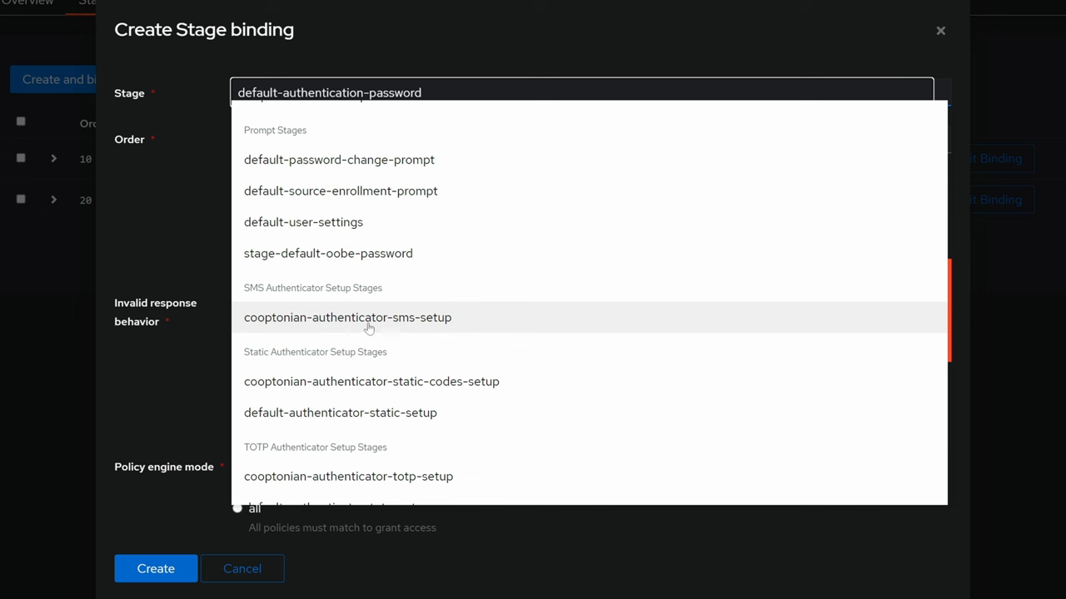
pyautogui.scroll(-3)
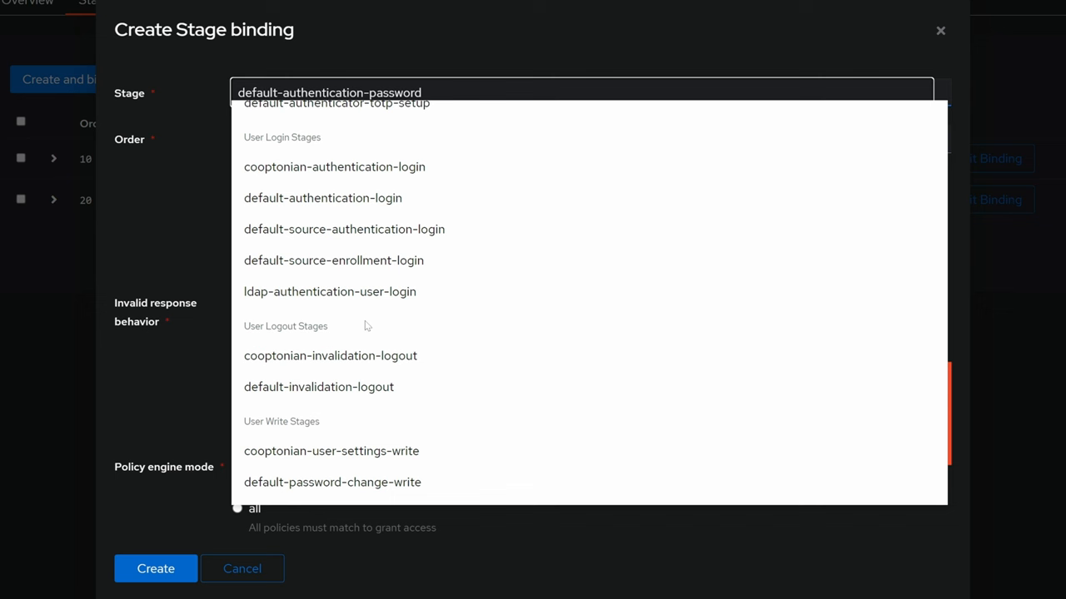
pyautogui.moveTo(351, 270)
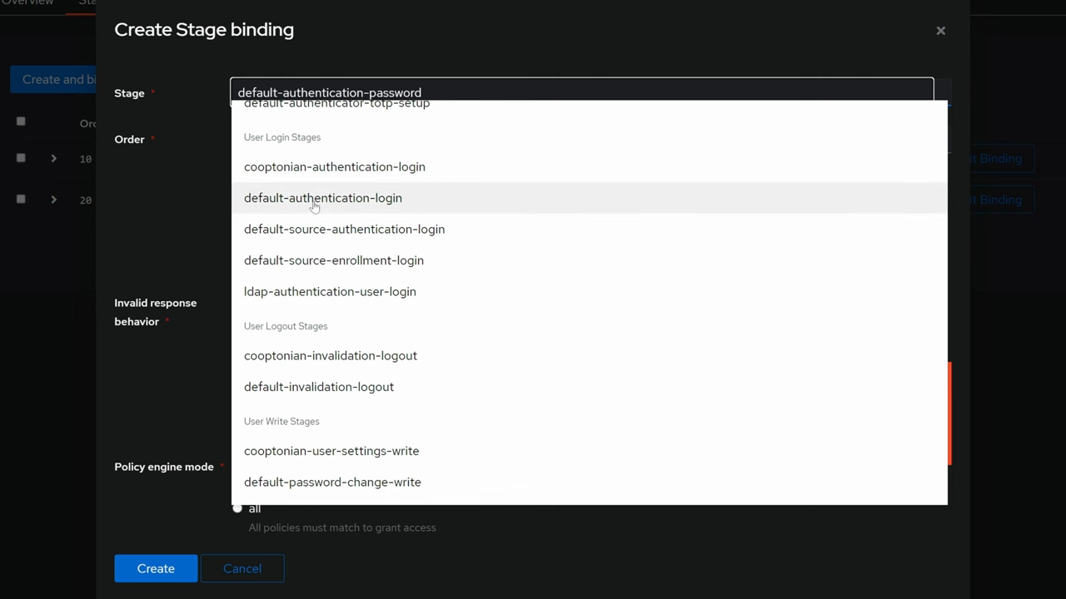
pyautogui.click(322, 197)
pyautogui.write('30')
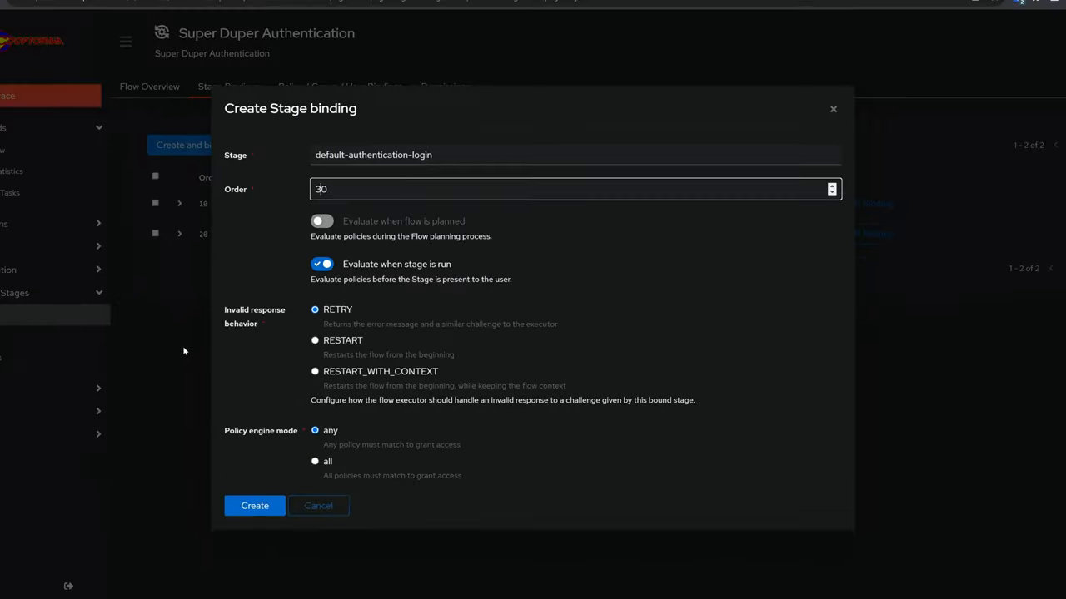
pyautogui.click(254, 506)
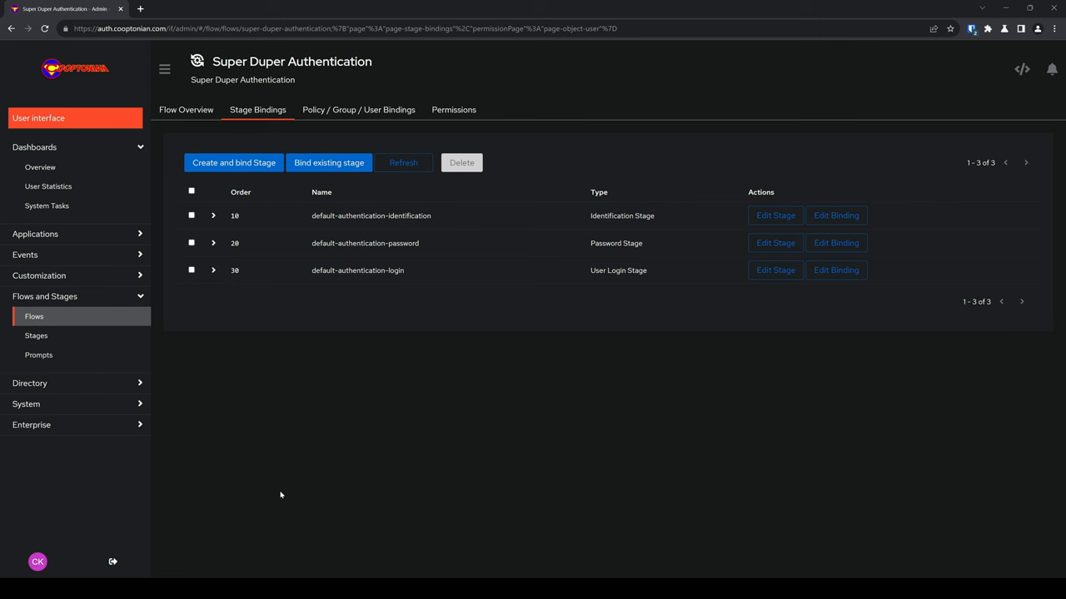
pyautogui.moveTo(291, 464)
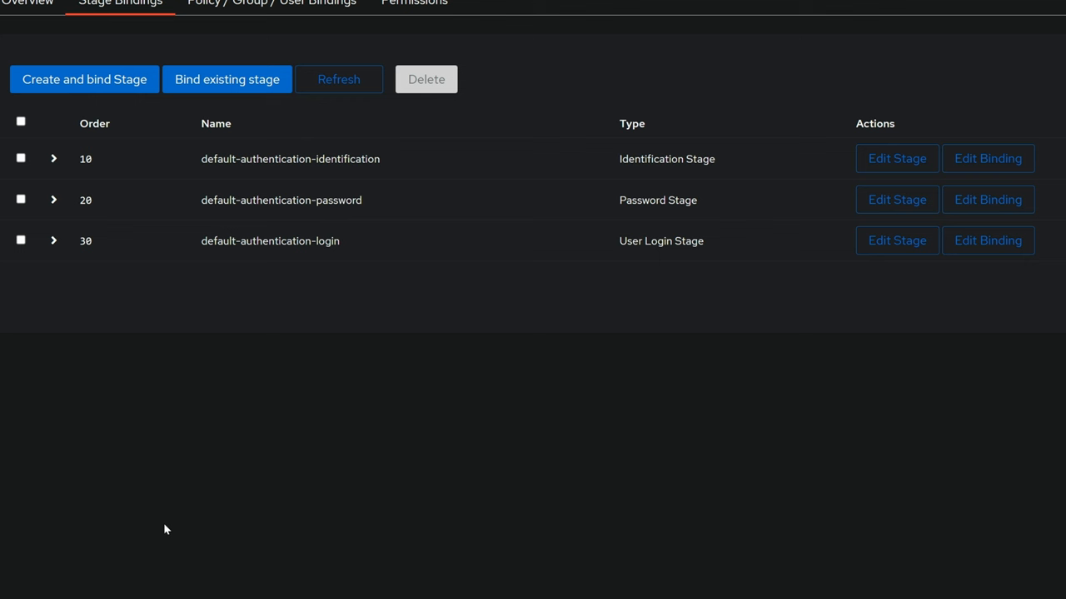
pyautogui.moveTo(25, 250)
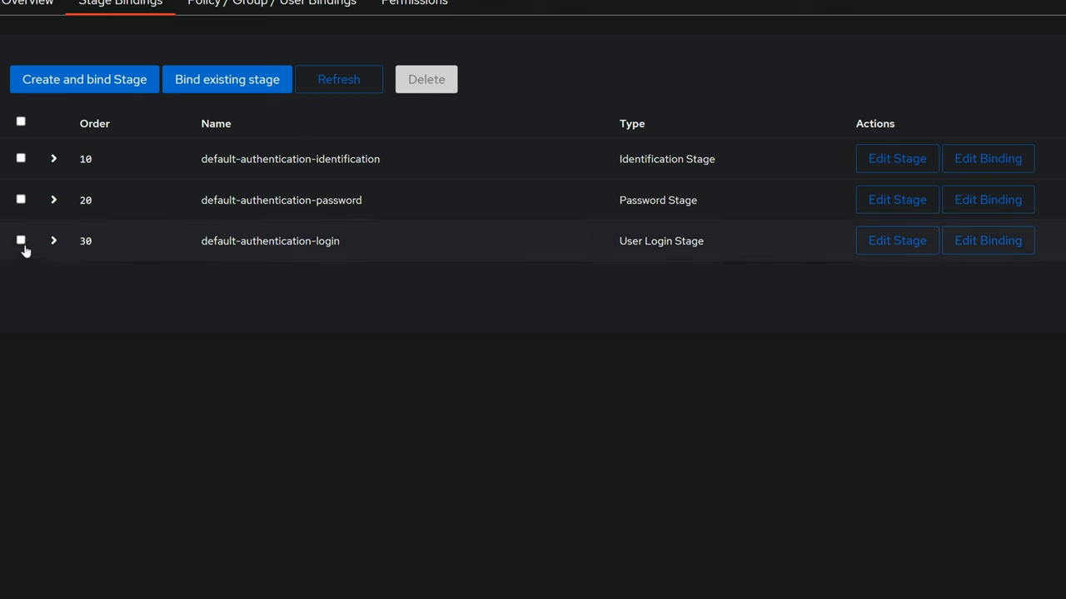
# Step: Expand the order 20 default-authentication-password row to show its empty policy bindings
pyautogui.click(53, 200)
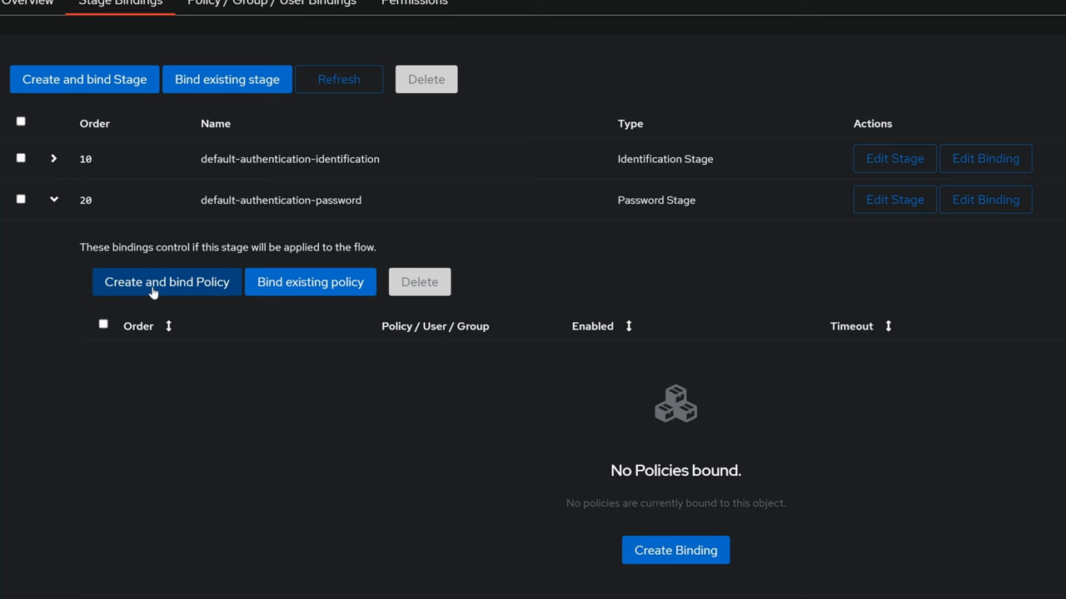
pyautogui.moveTo(310, 282)
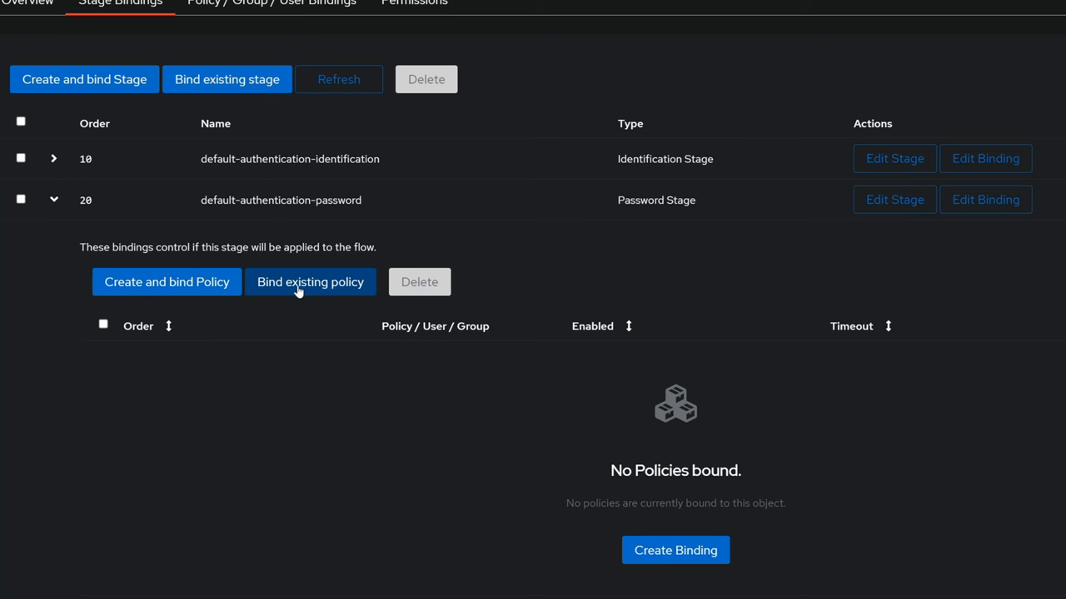